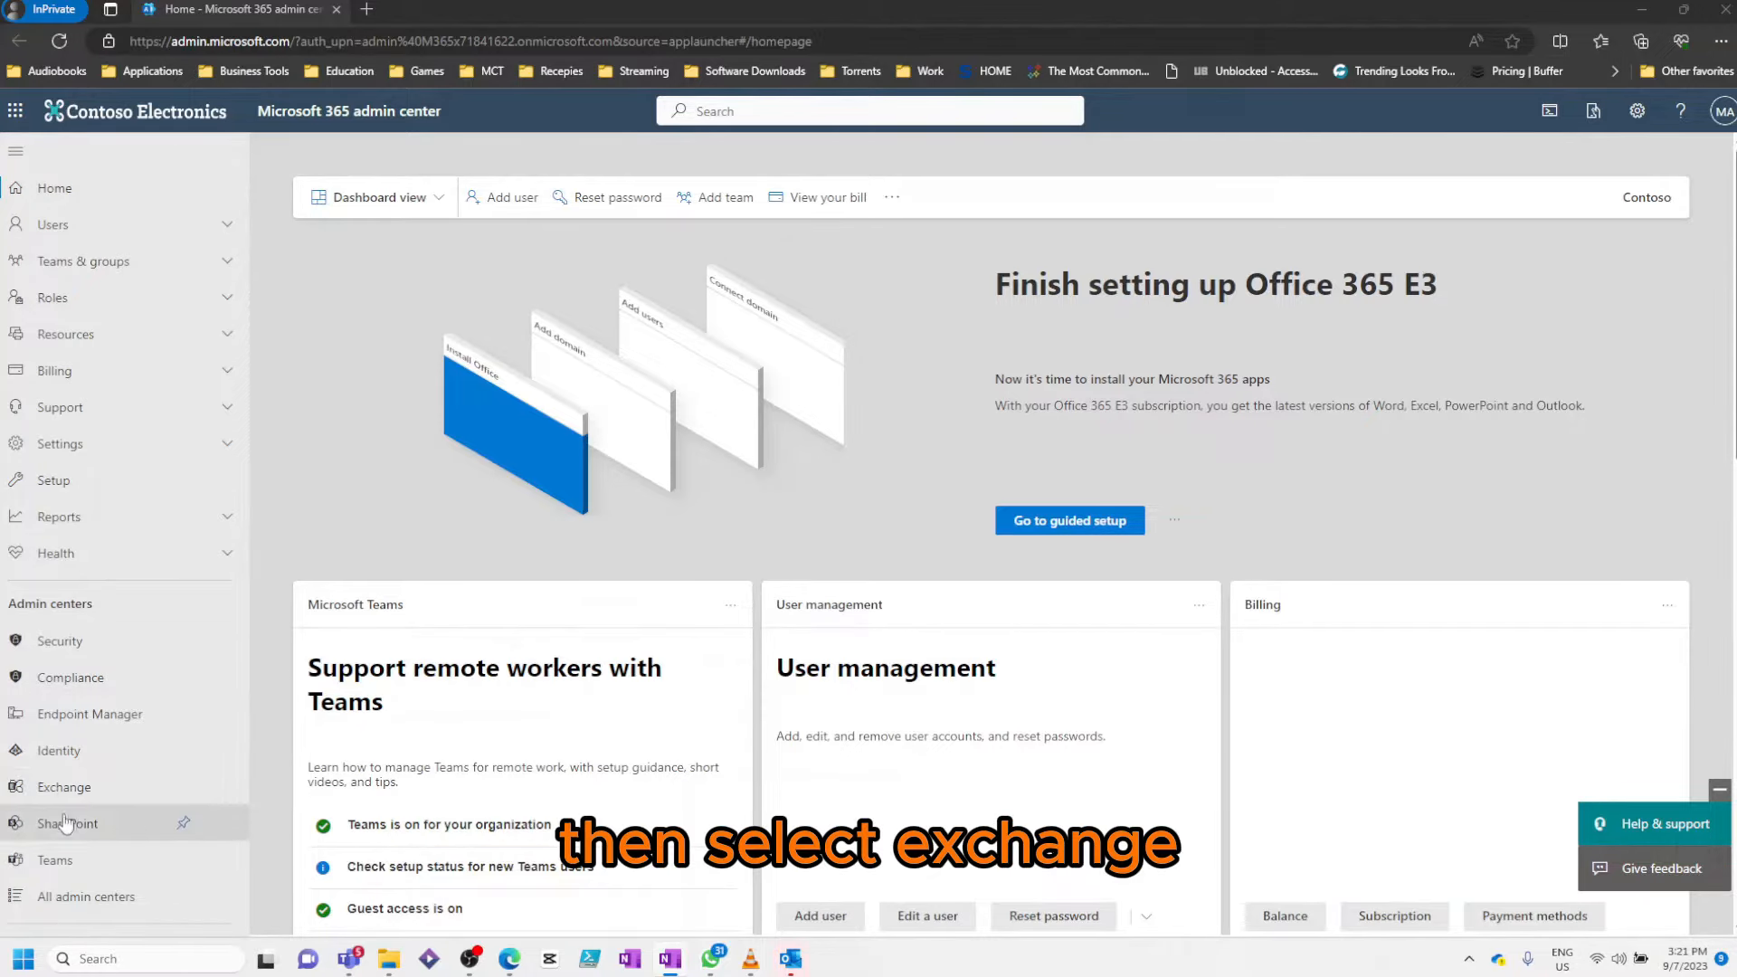
Go to the Exchange admin center from the Microsoft 365 admin center navigation
{"action": "left_click", "coordinate": [64, 787]}
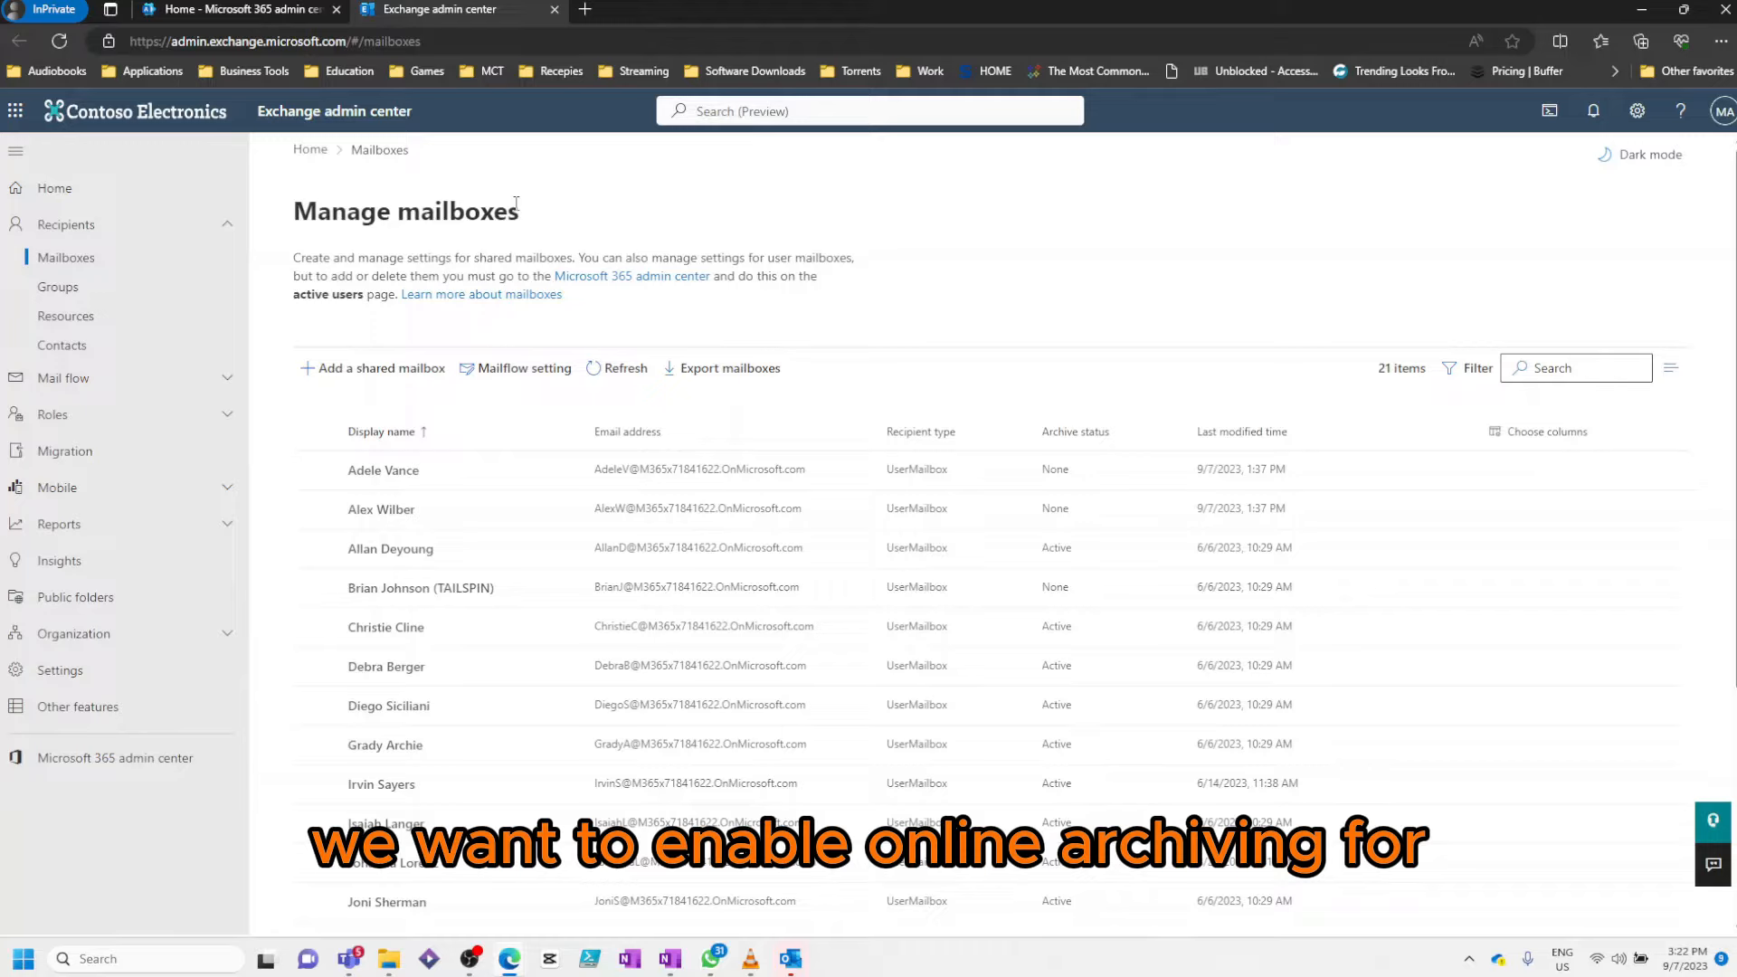
Bring up Adele Vance's mailbox archive settings via her mailbox details' Others section
{"action": "left_click", "coordinate": [381, 471]}
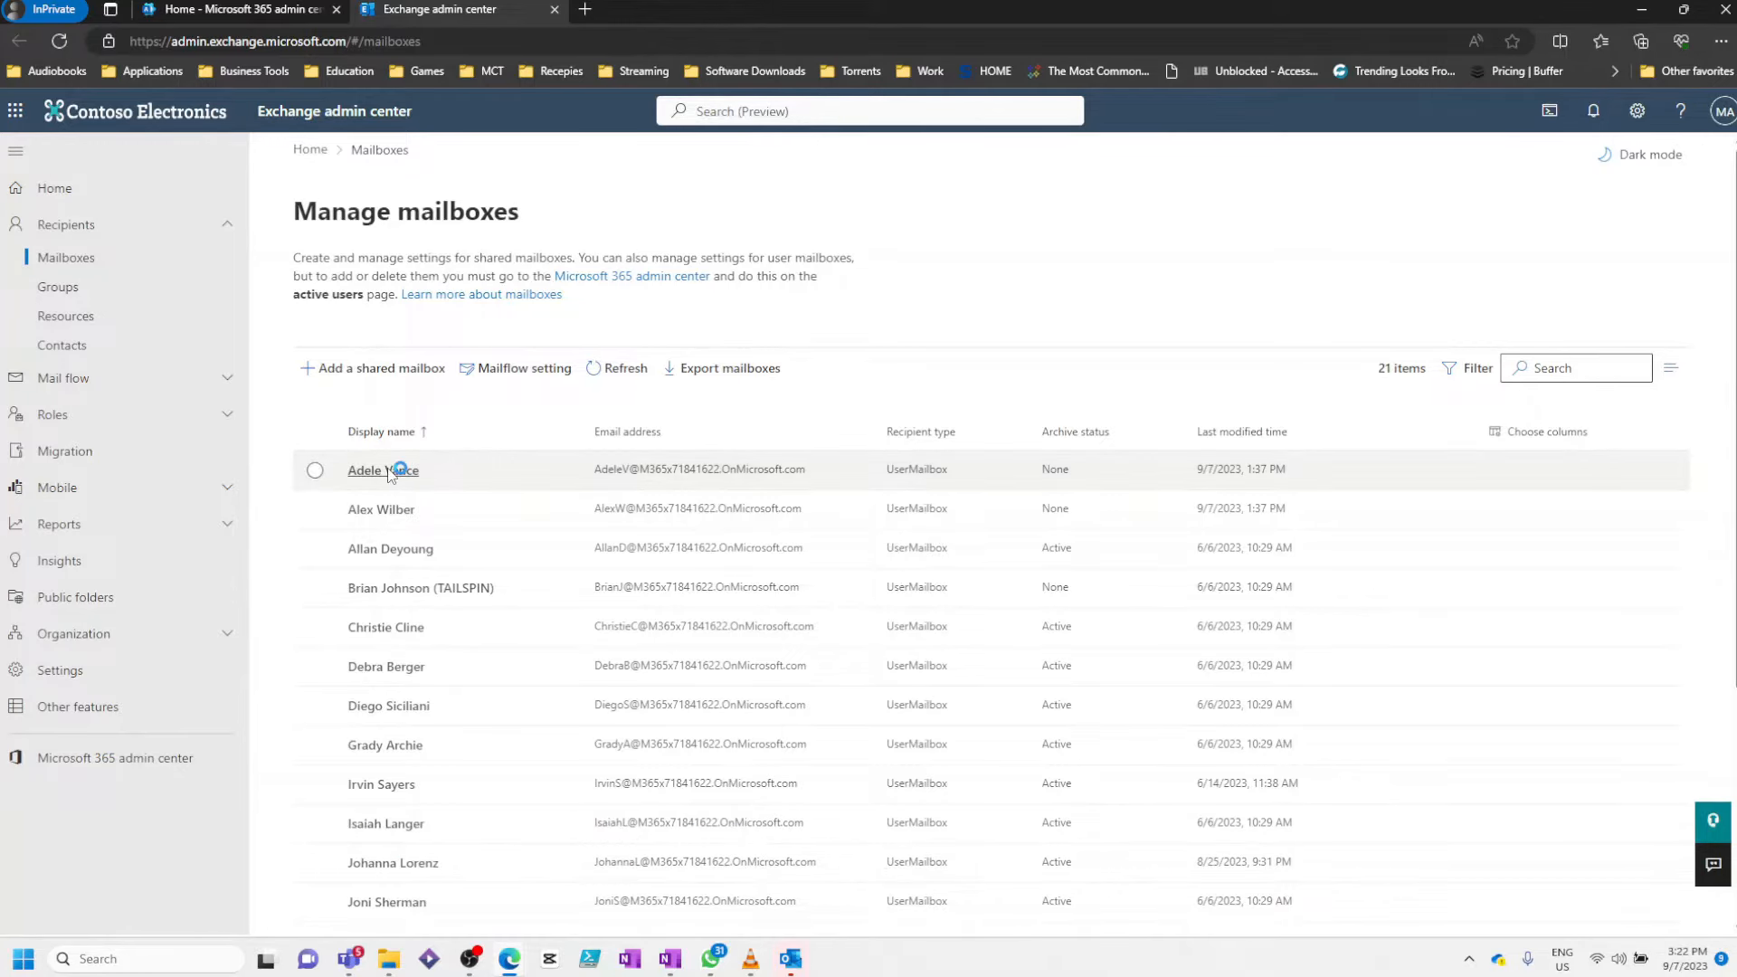
{"action": "left_click", "coordinate": [382, 469]}
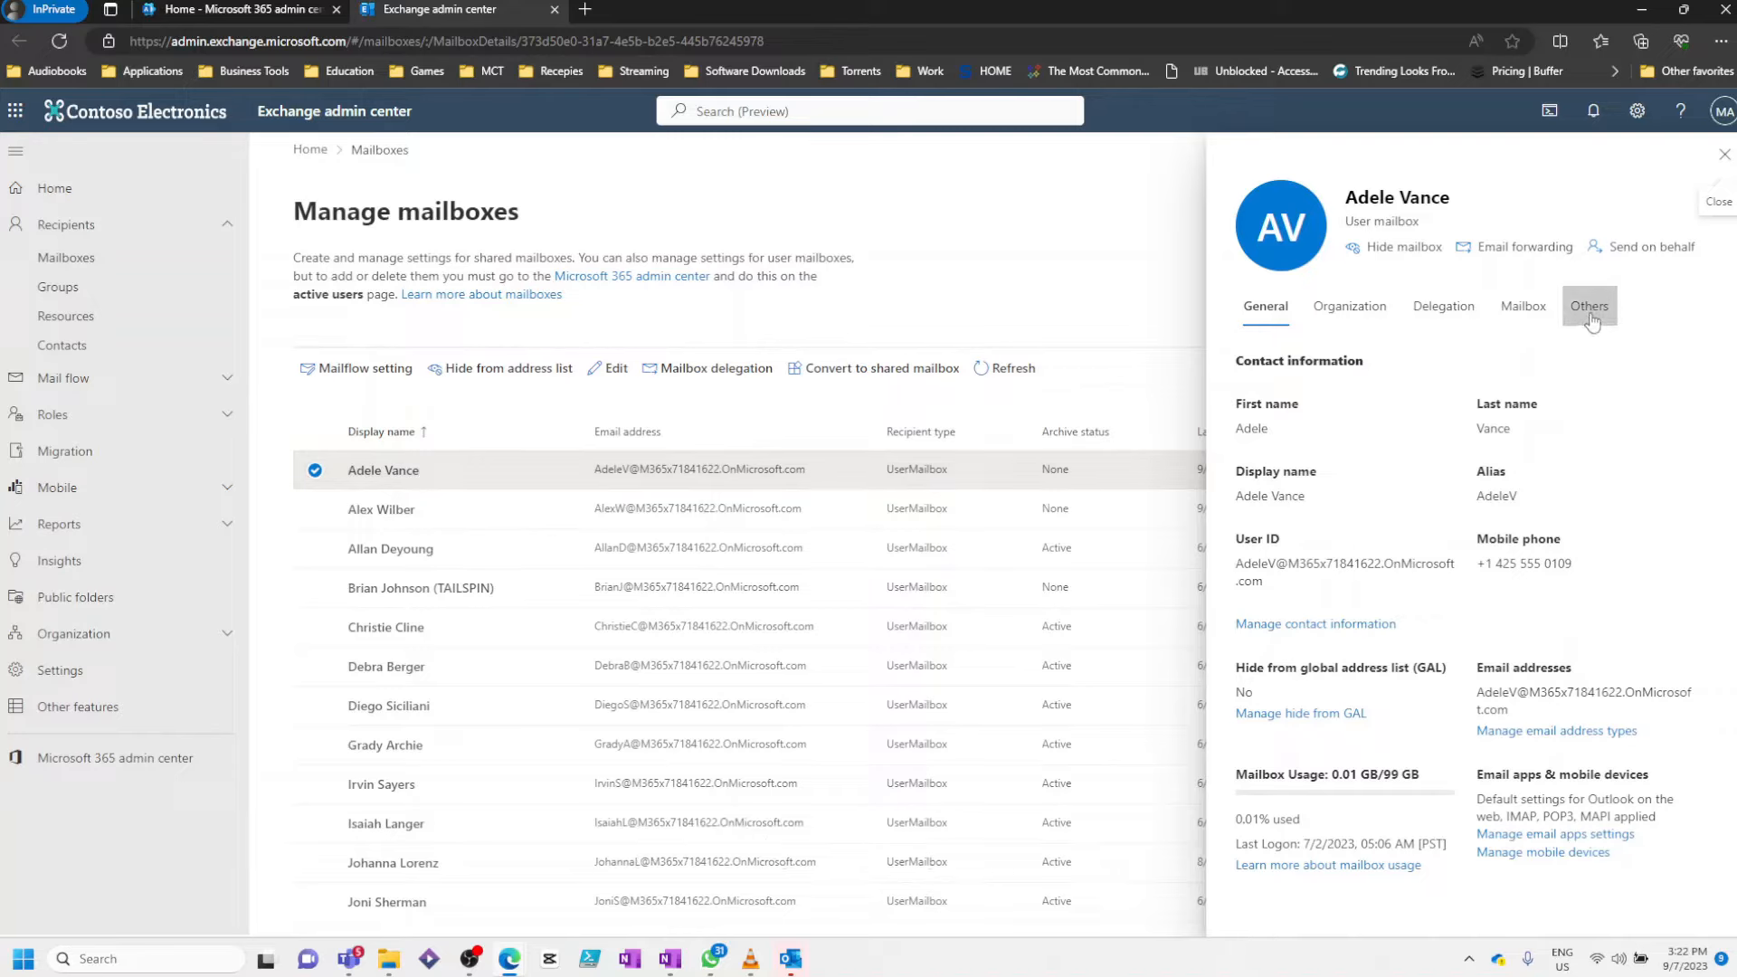
{"action": "left_click", "coordinate": [1588, 307]}
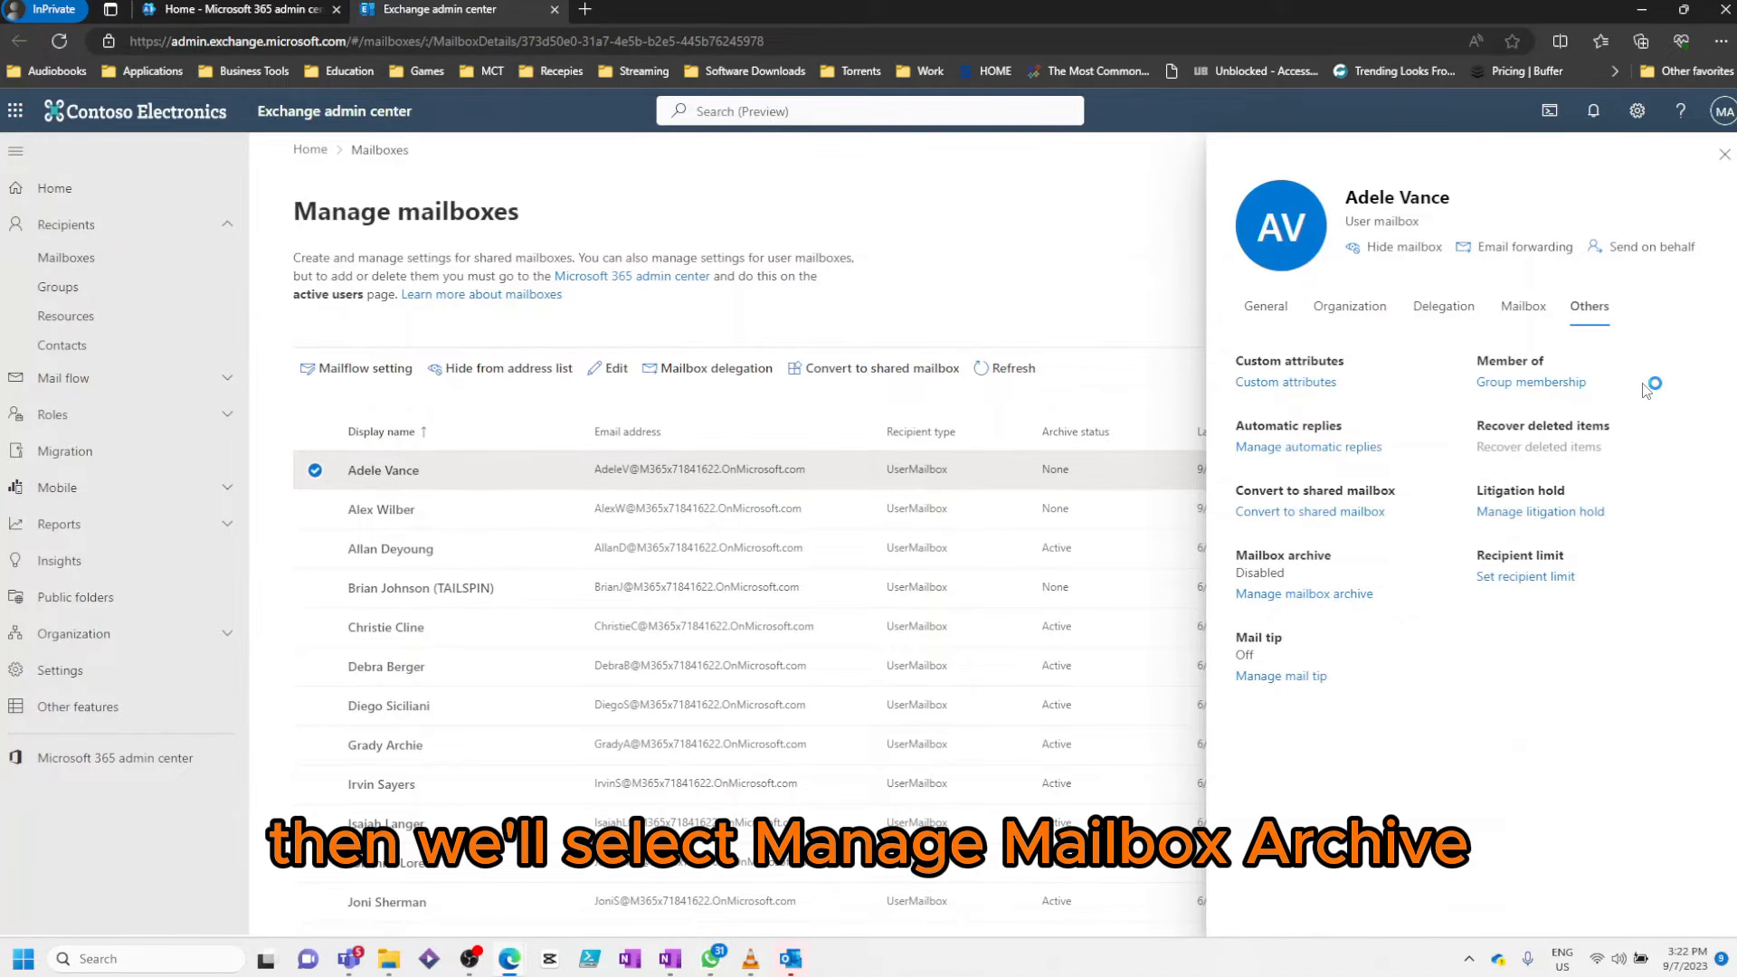
{"action": "mouse_move", "coordinate": [1304, 594]}
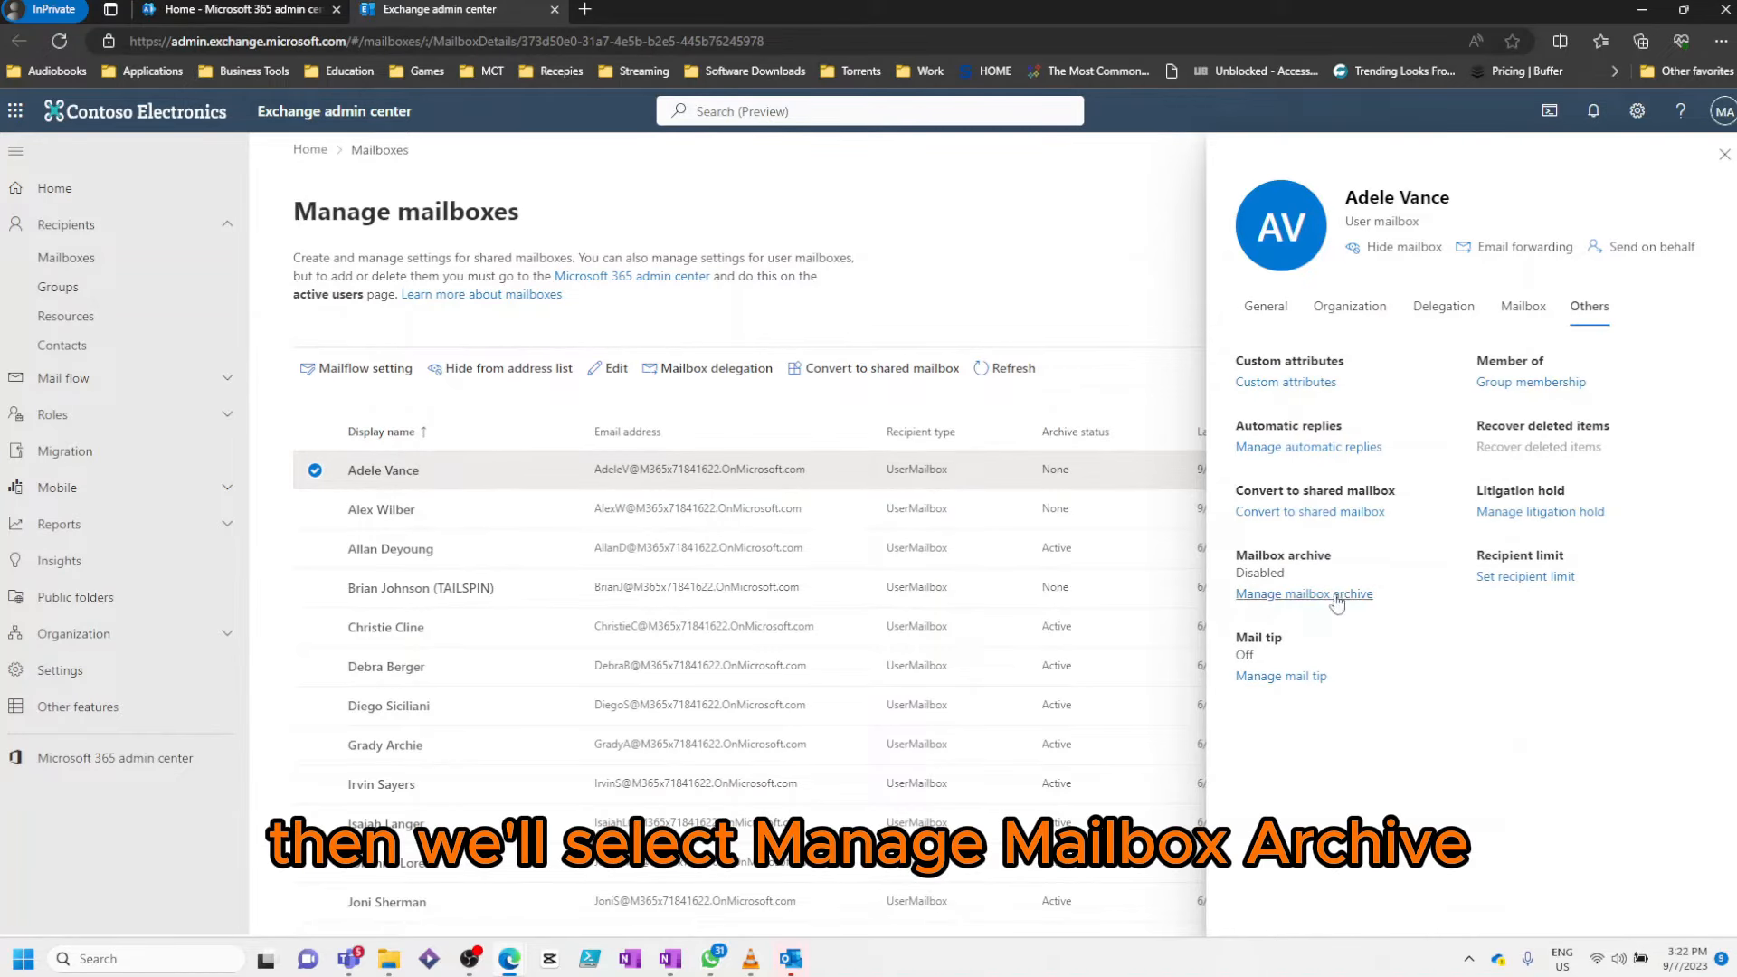
{"action": "left_click", "coordinate": [1305, 593]}
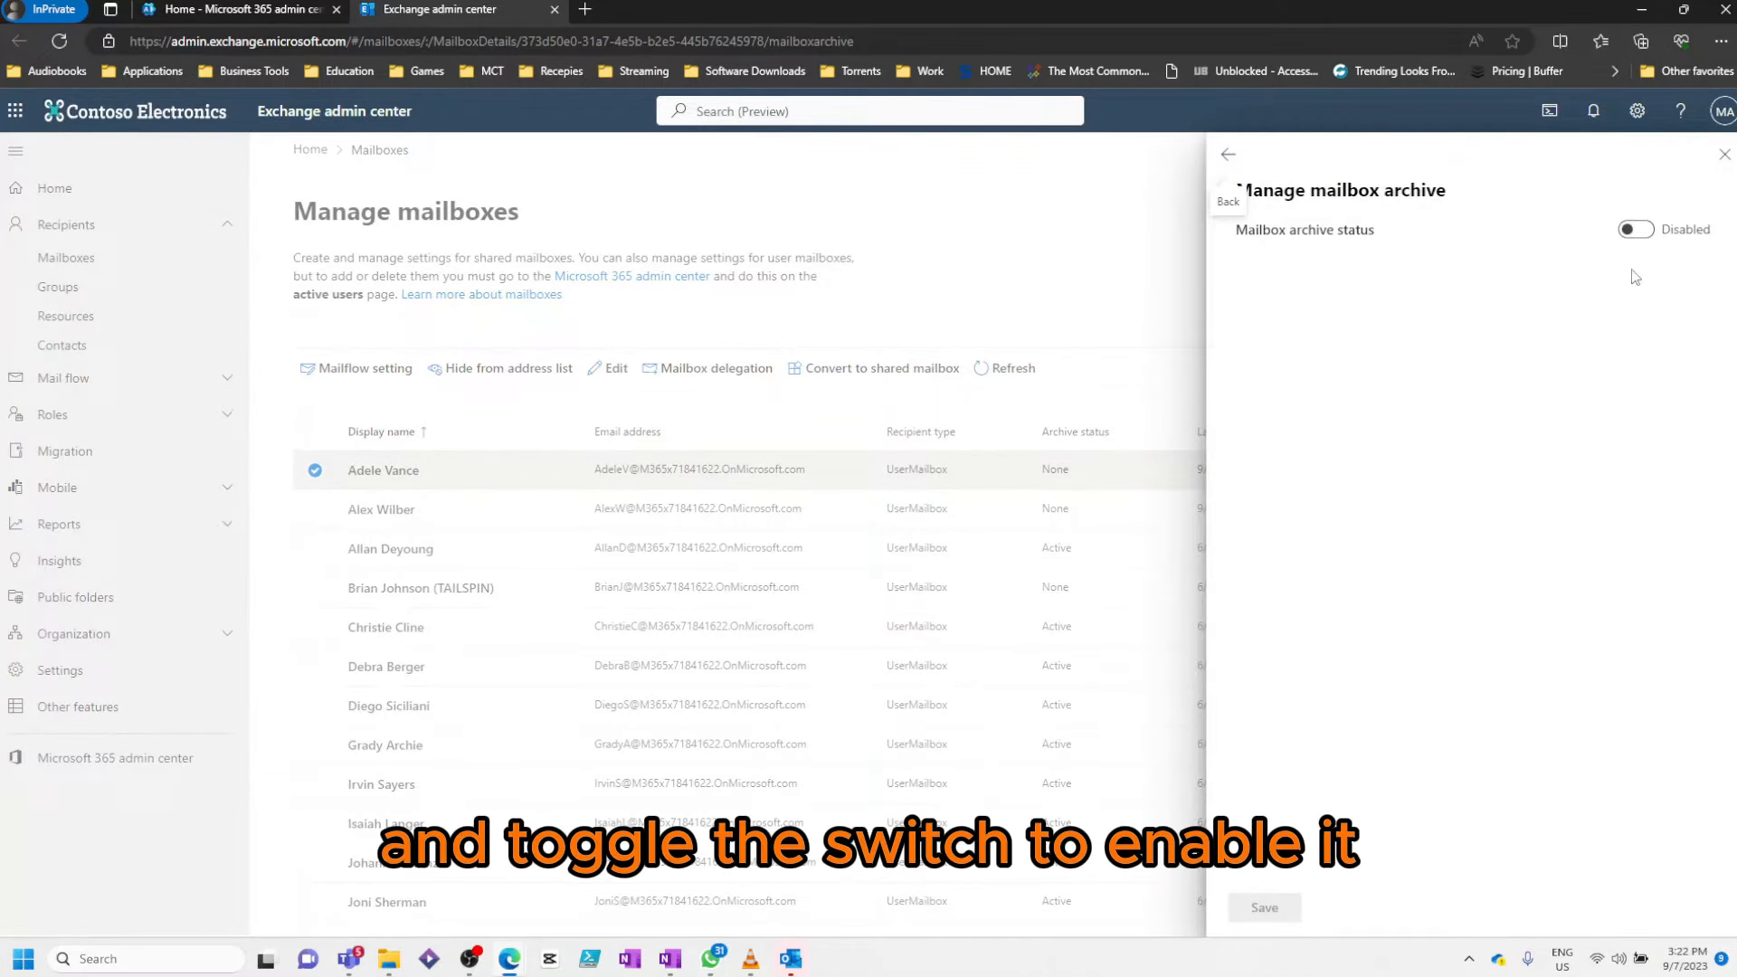
Enable the archive, name it 'Online Archive - Adele Vance', and save
{"action": "left_click", "coordinate": [1636, 230]}
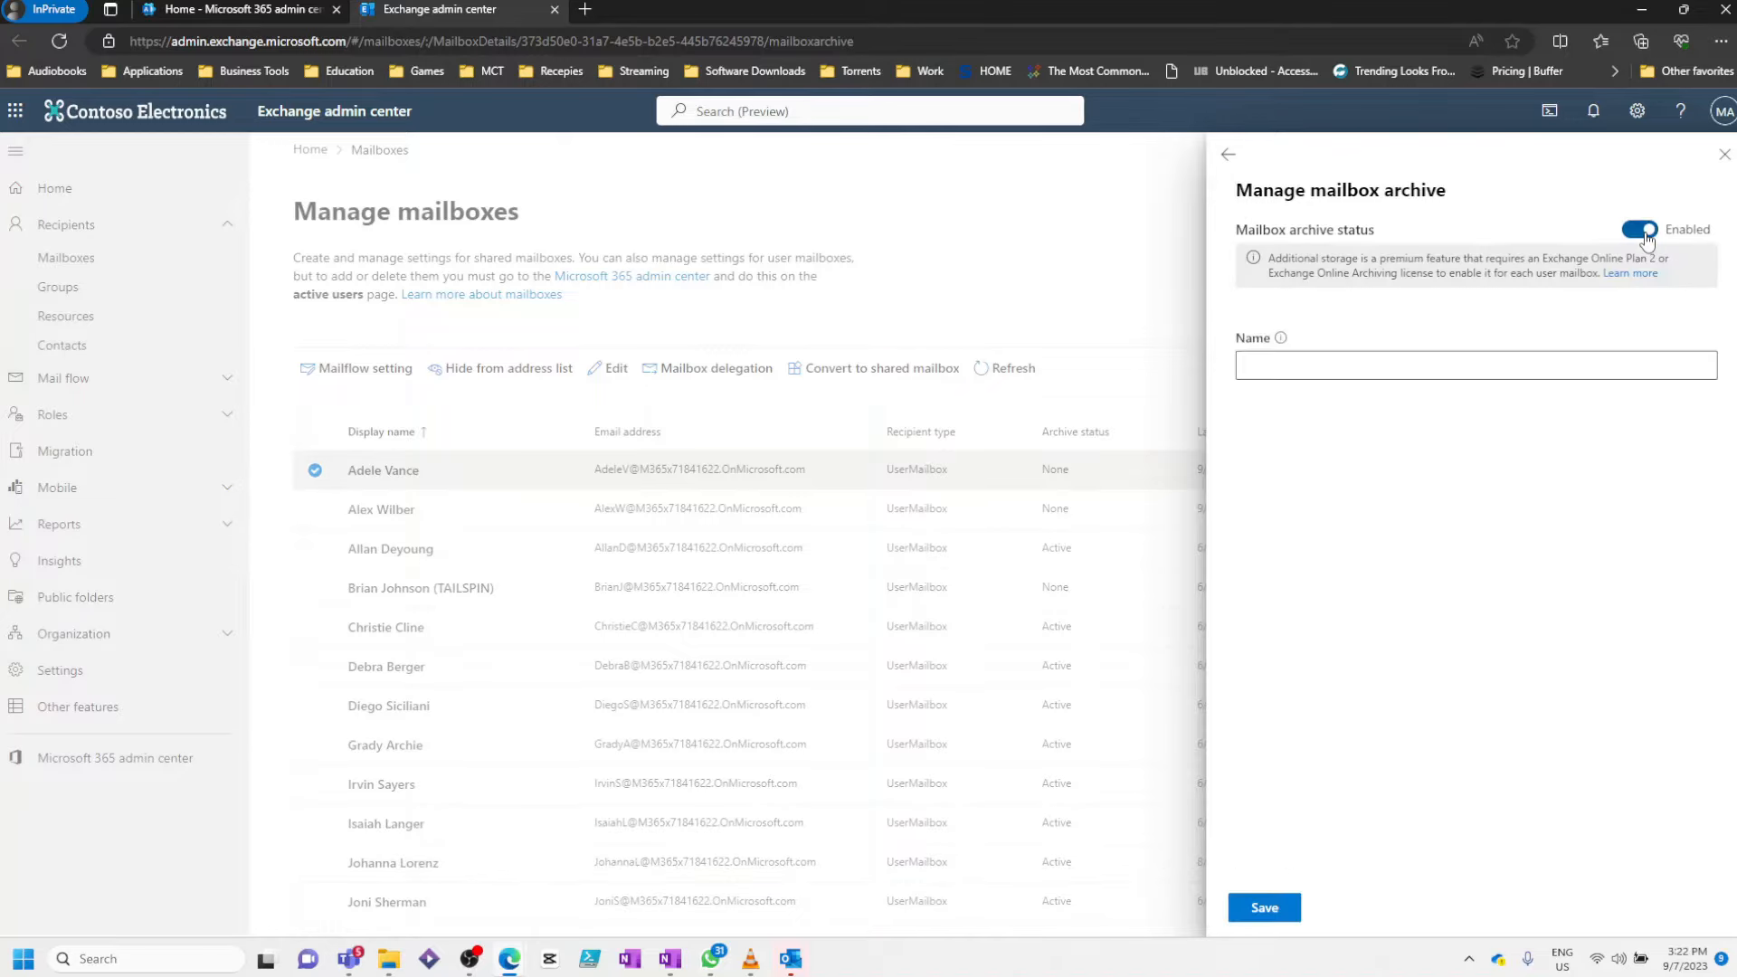
{"action": "left_click", "coordinate": [1474, 364]}
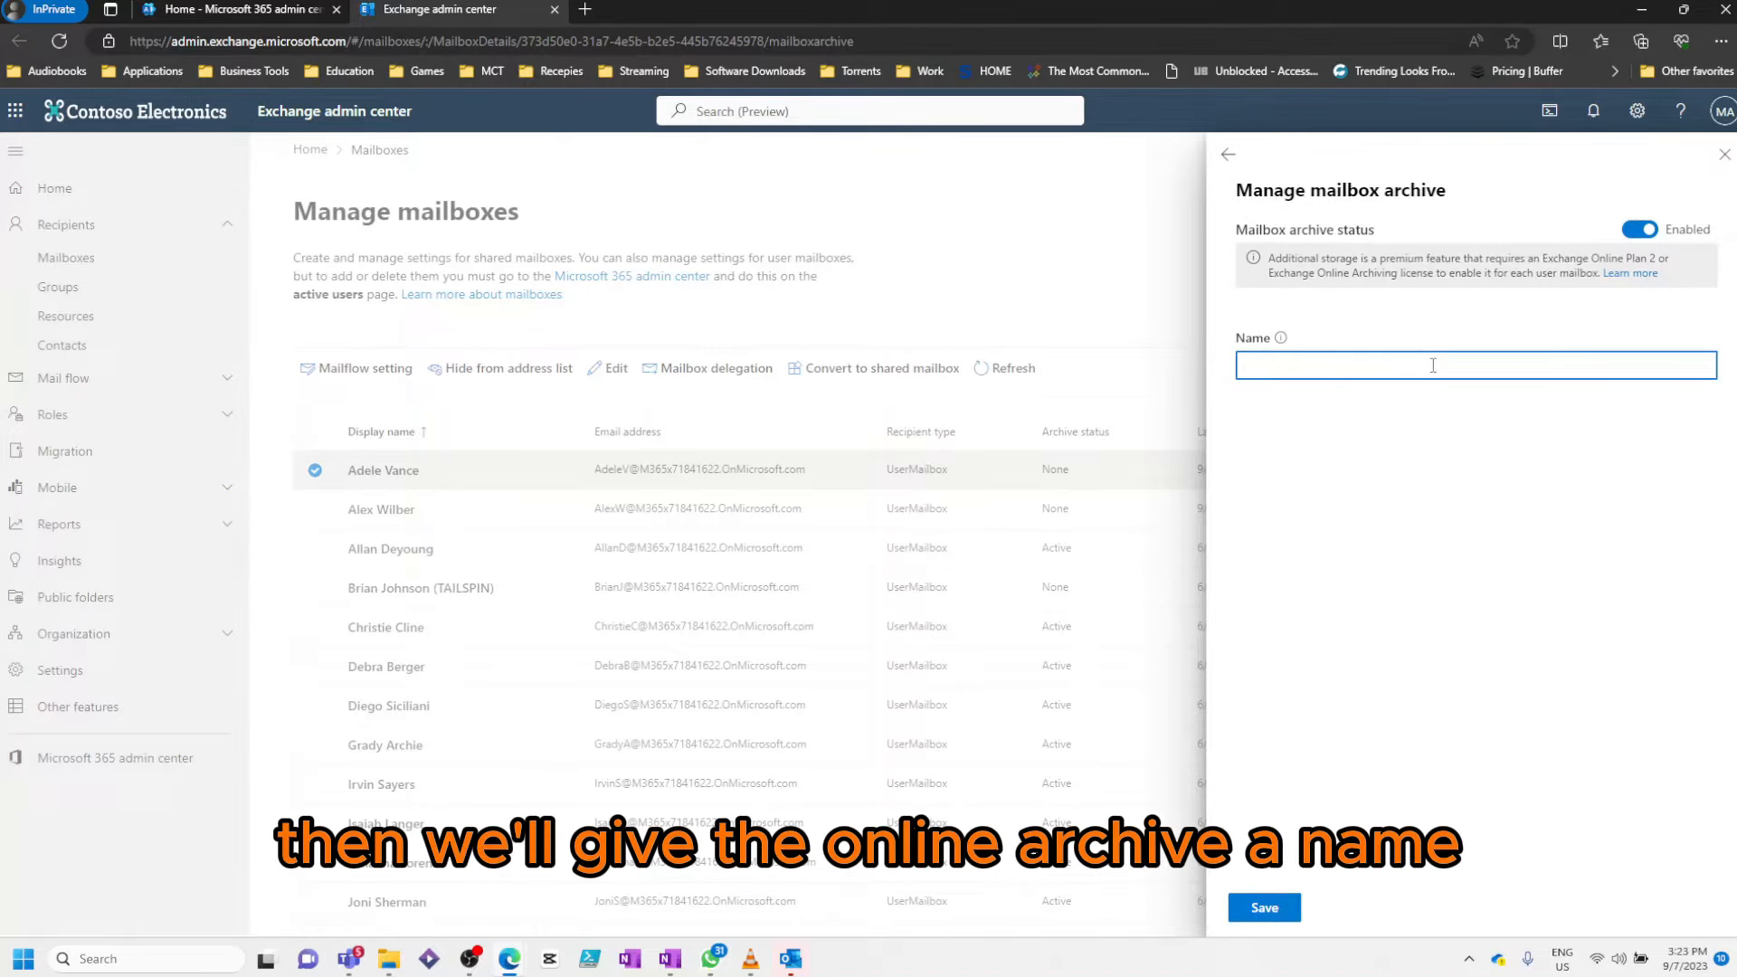
{"action": "type", "text": "O"}
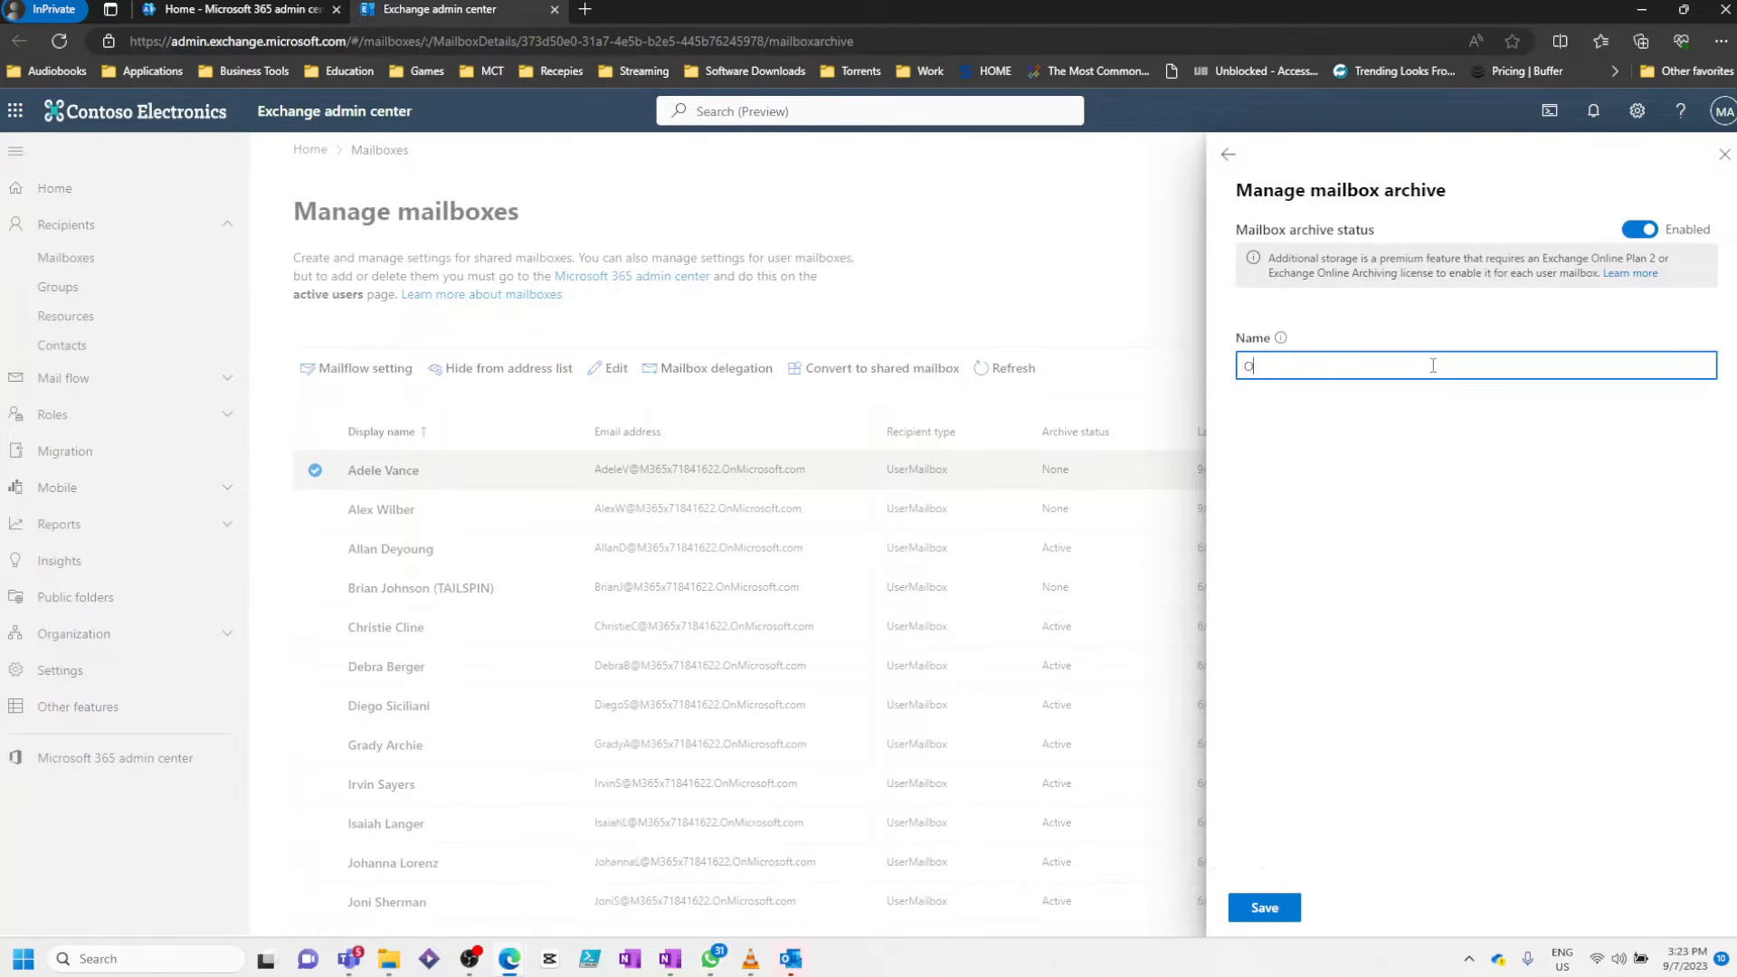
{"action": "type", "text": "nline Ar"}
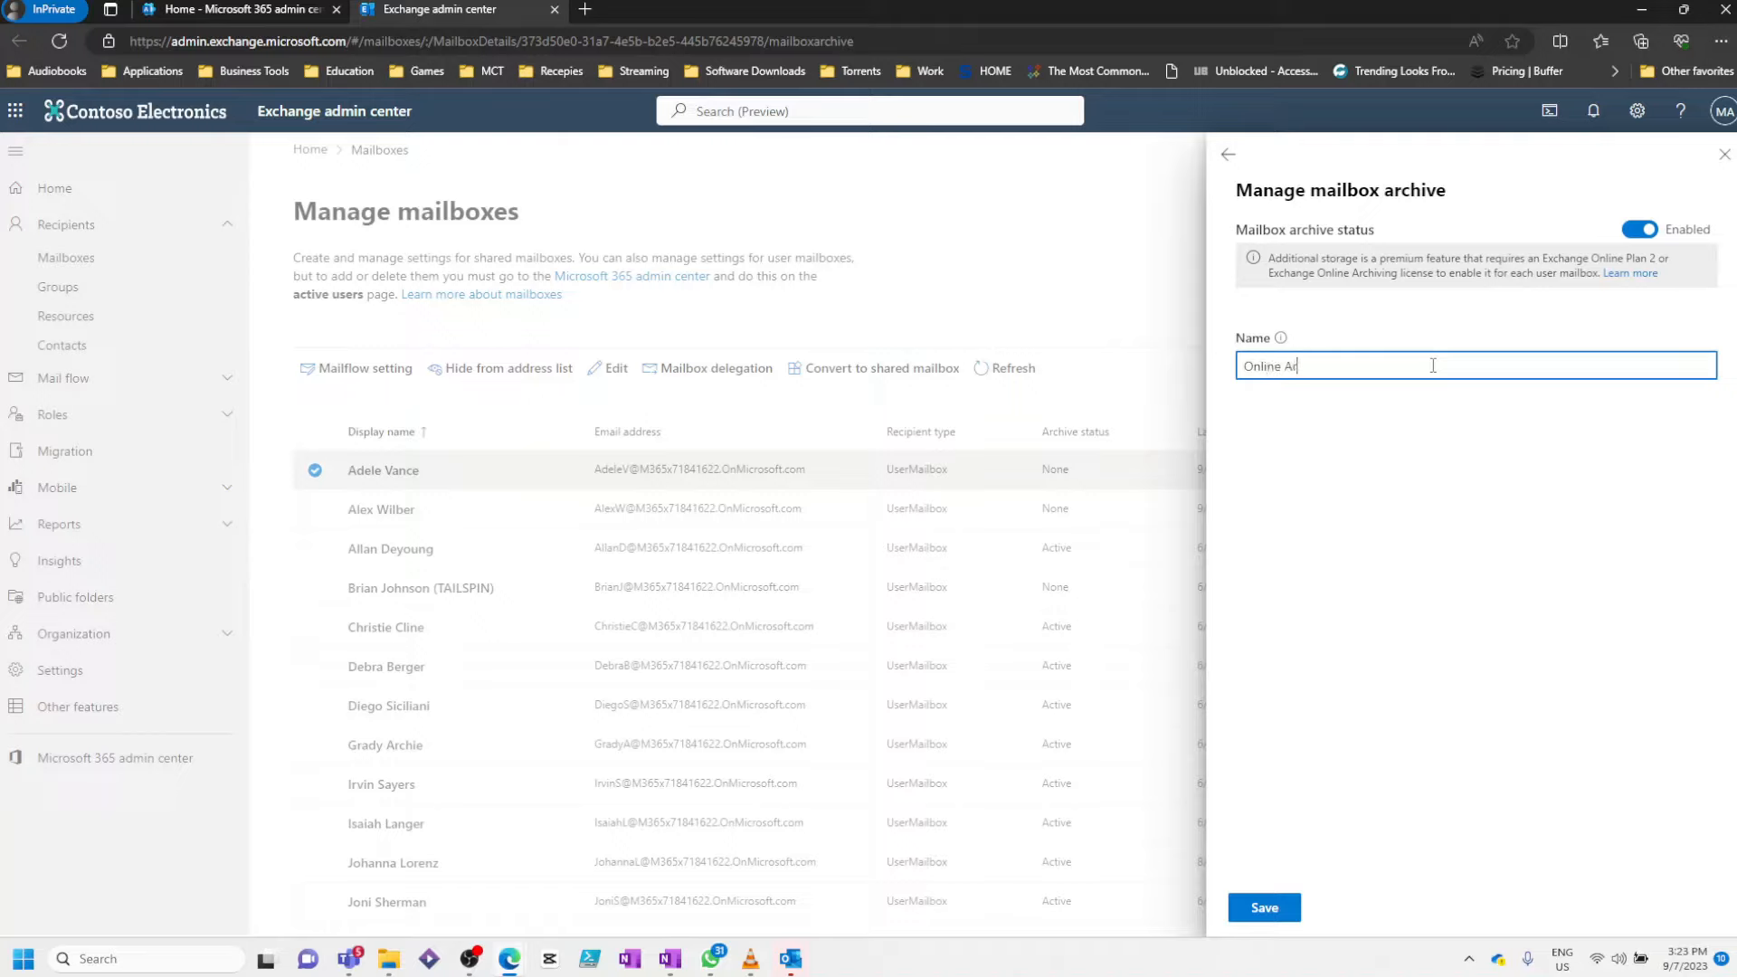
{"action": "type", "text": "chive"}
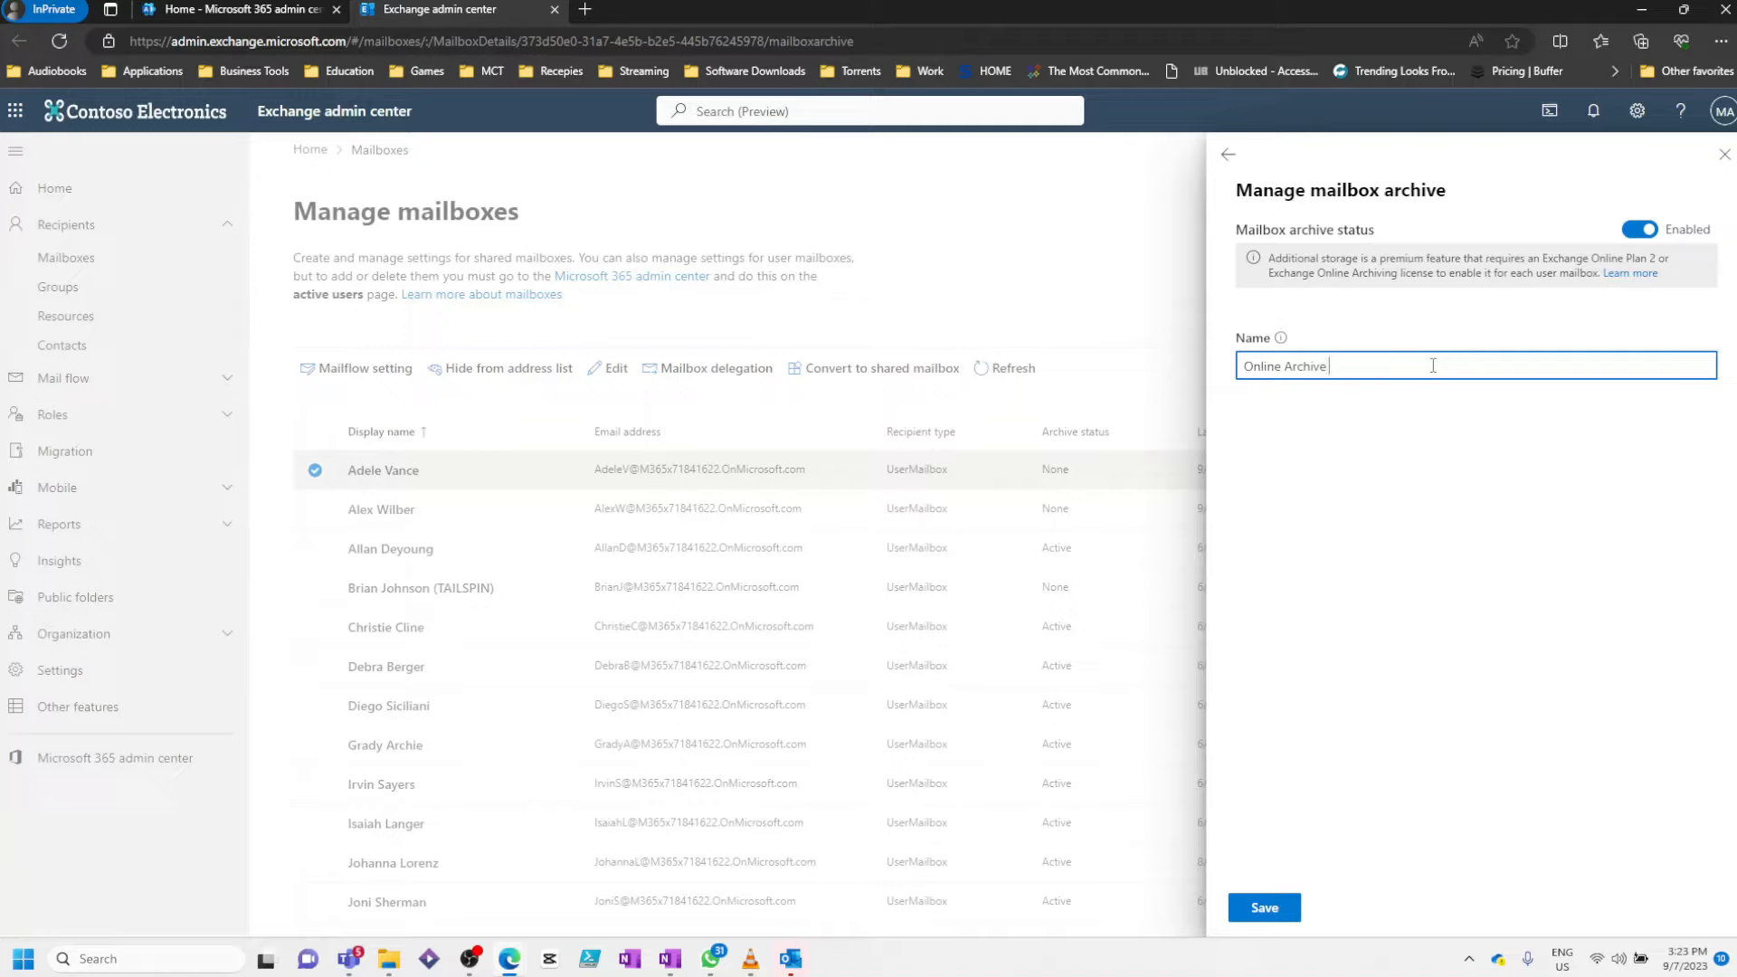
{"action": "type", "text": "- Ade"}
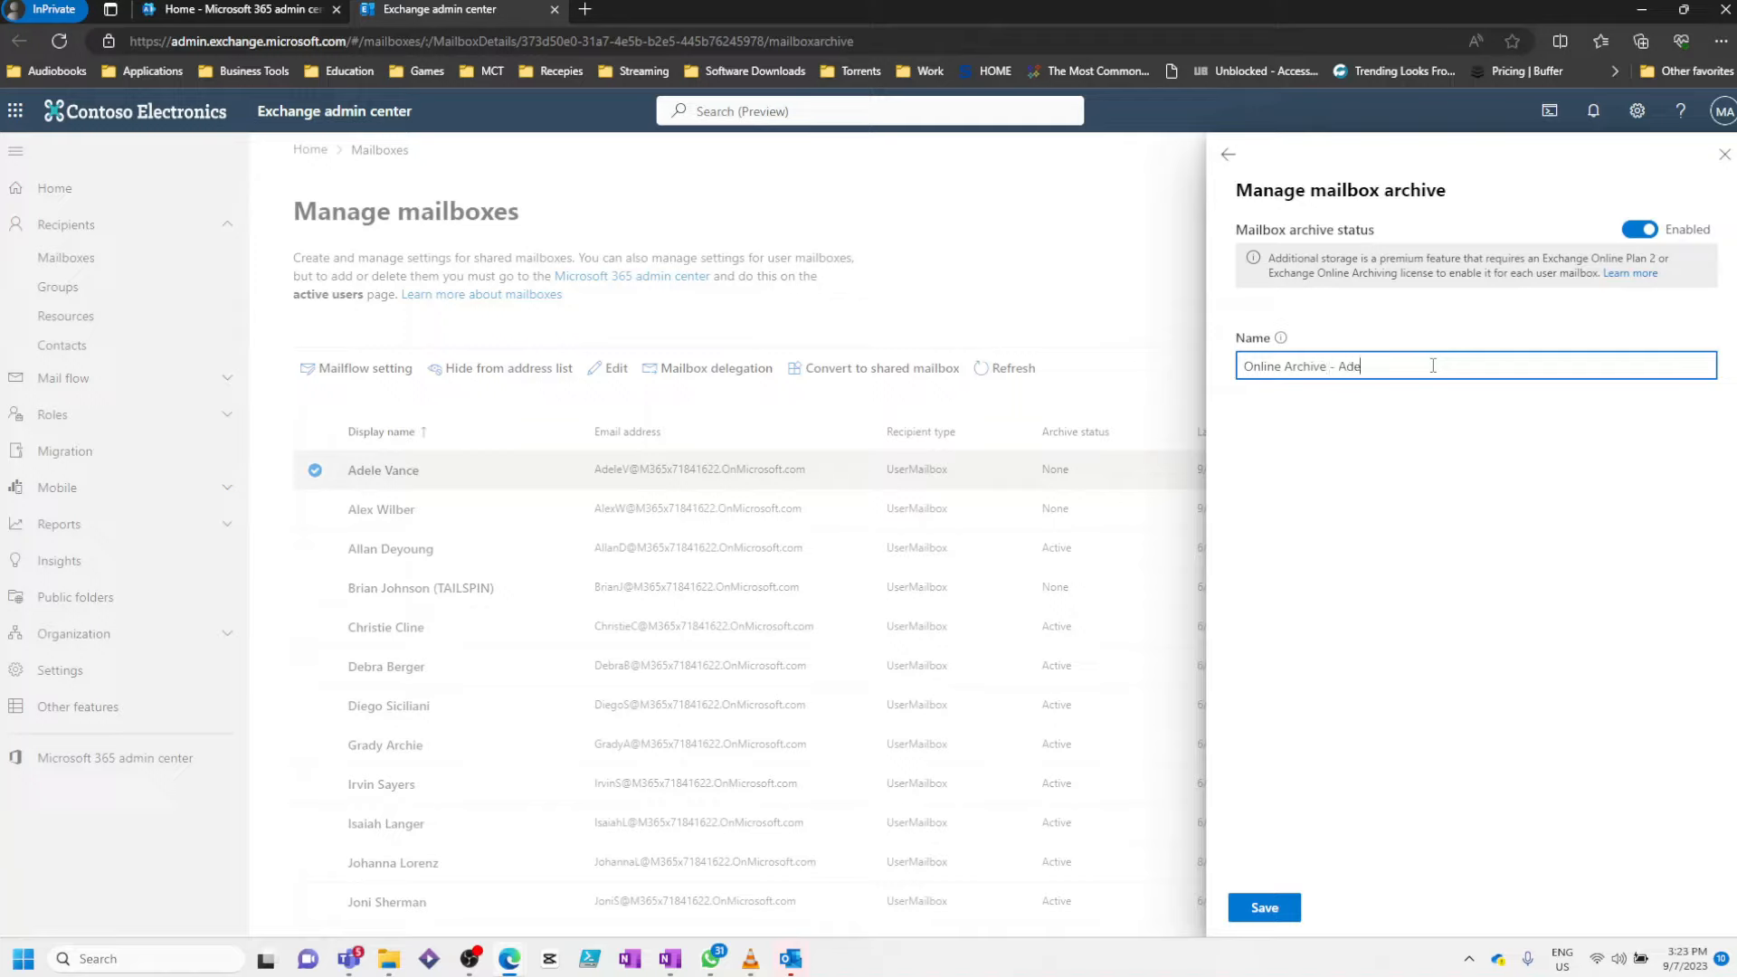
{"action": "type", "text": "le Van"}
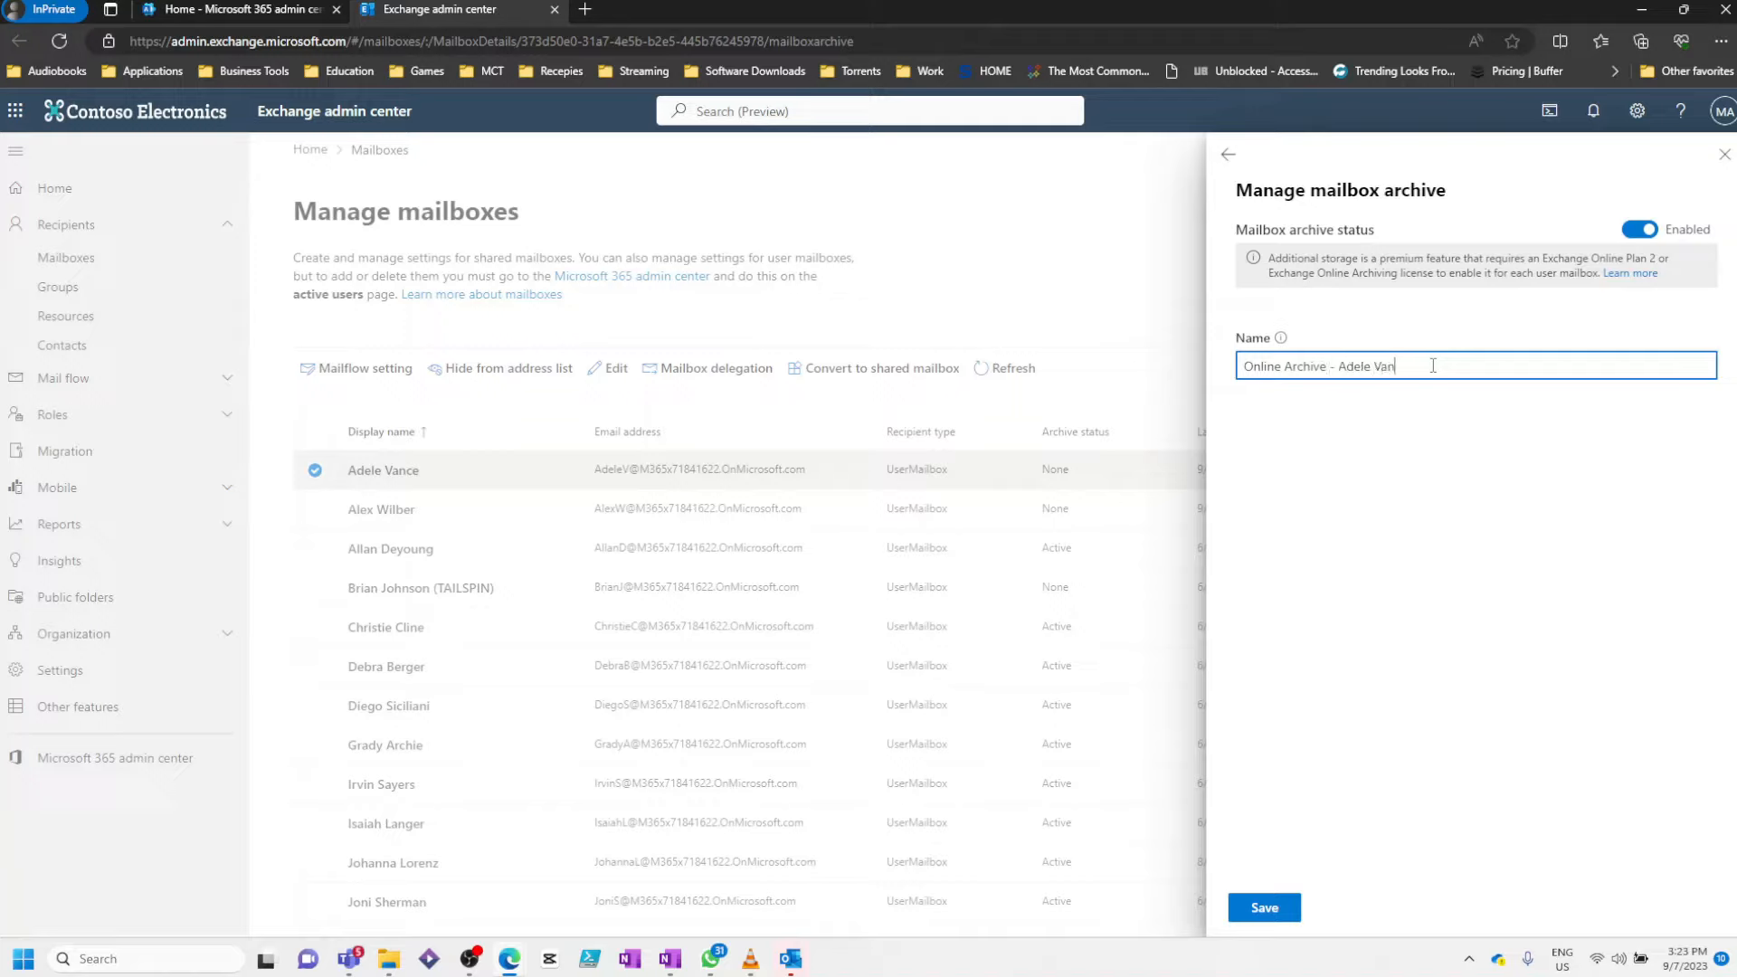
{"action": "type", "text": "ce"}
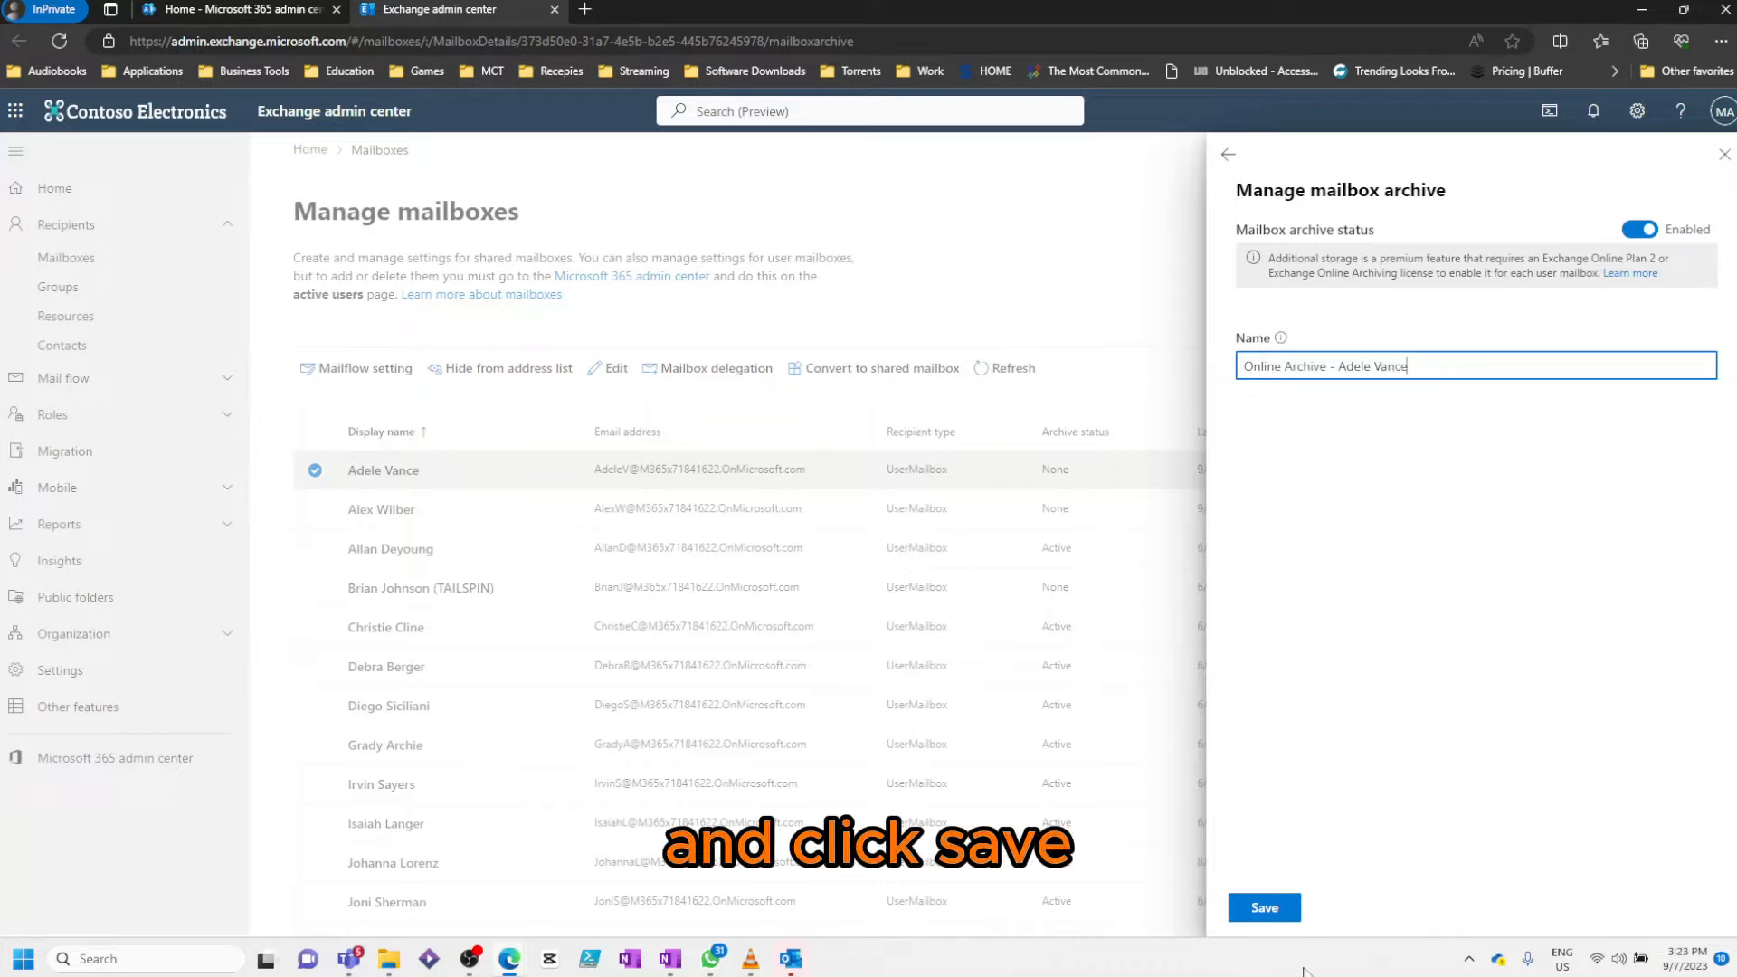
{"action": "left_click", "coordinate": [1263, 906]}
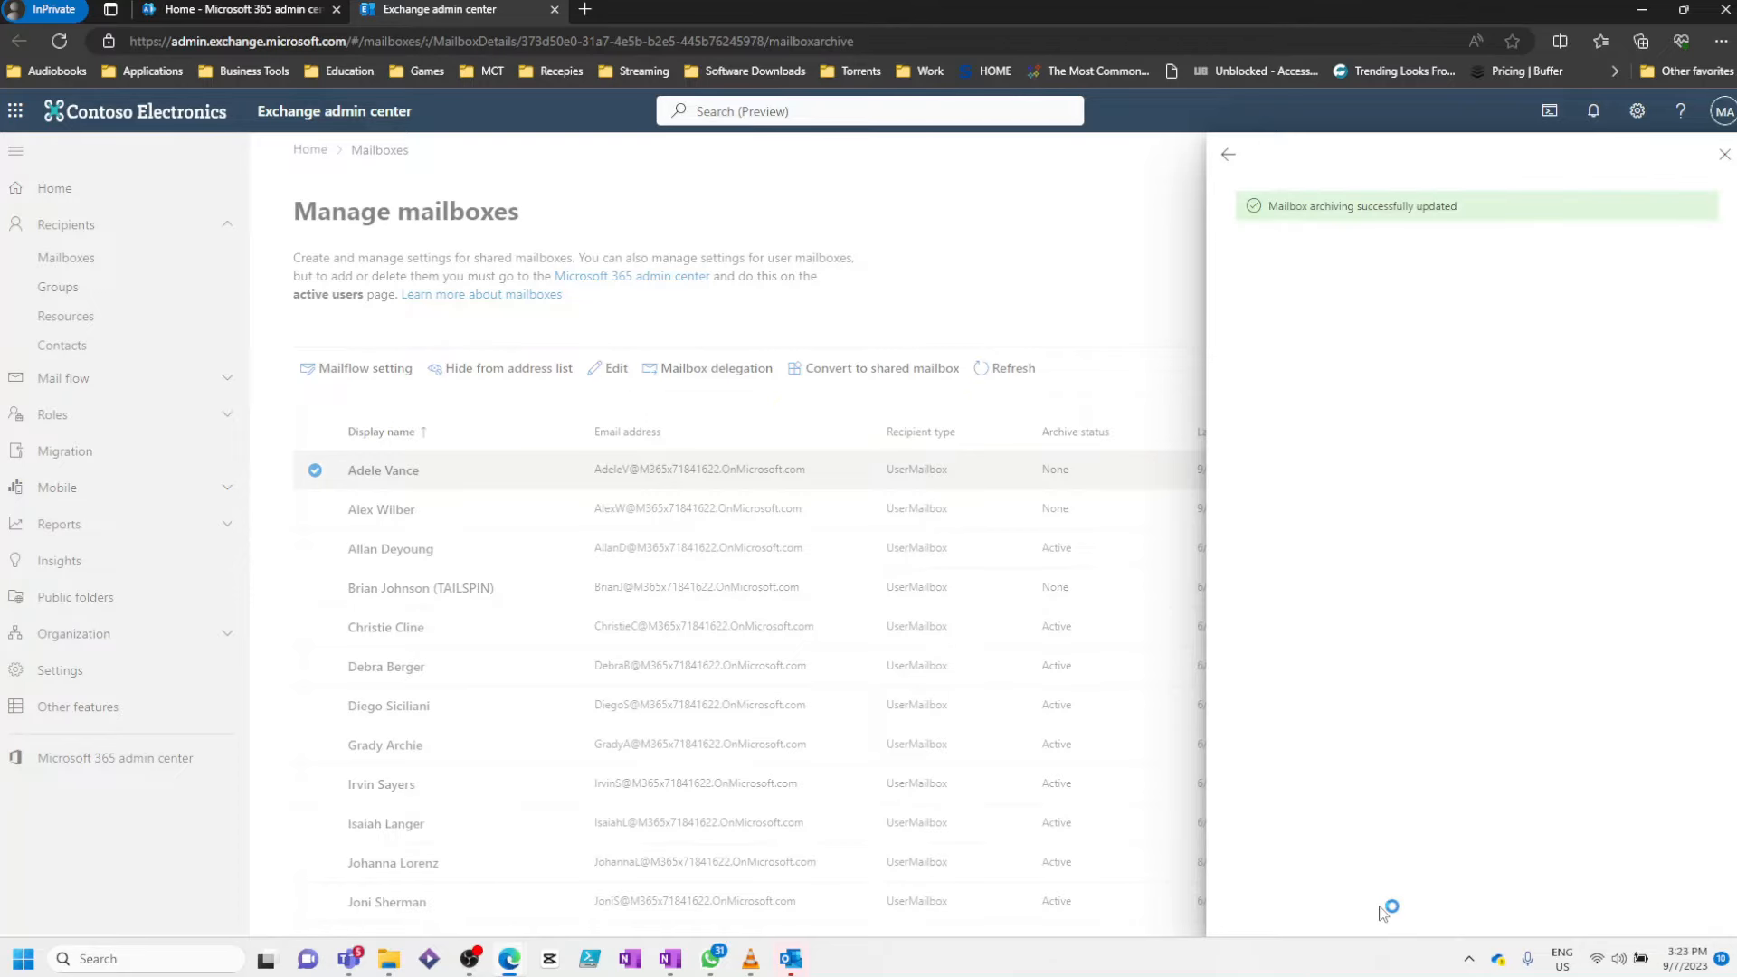
Close the archive panel and go to the Microsoft Purview compliance portal
{"action": "left_click", "coordinate": [1725, 154]}
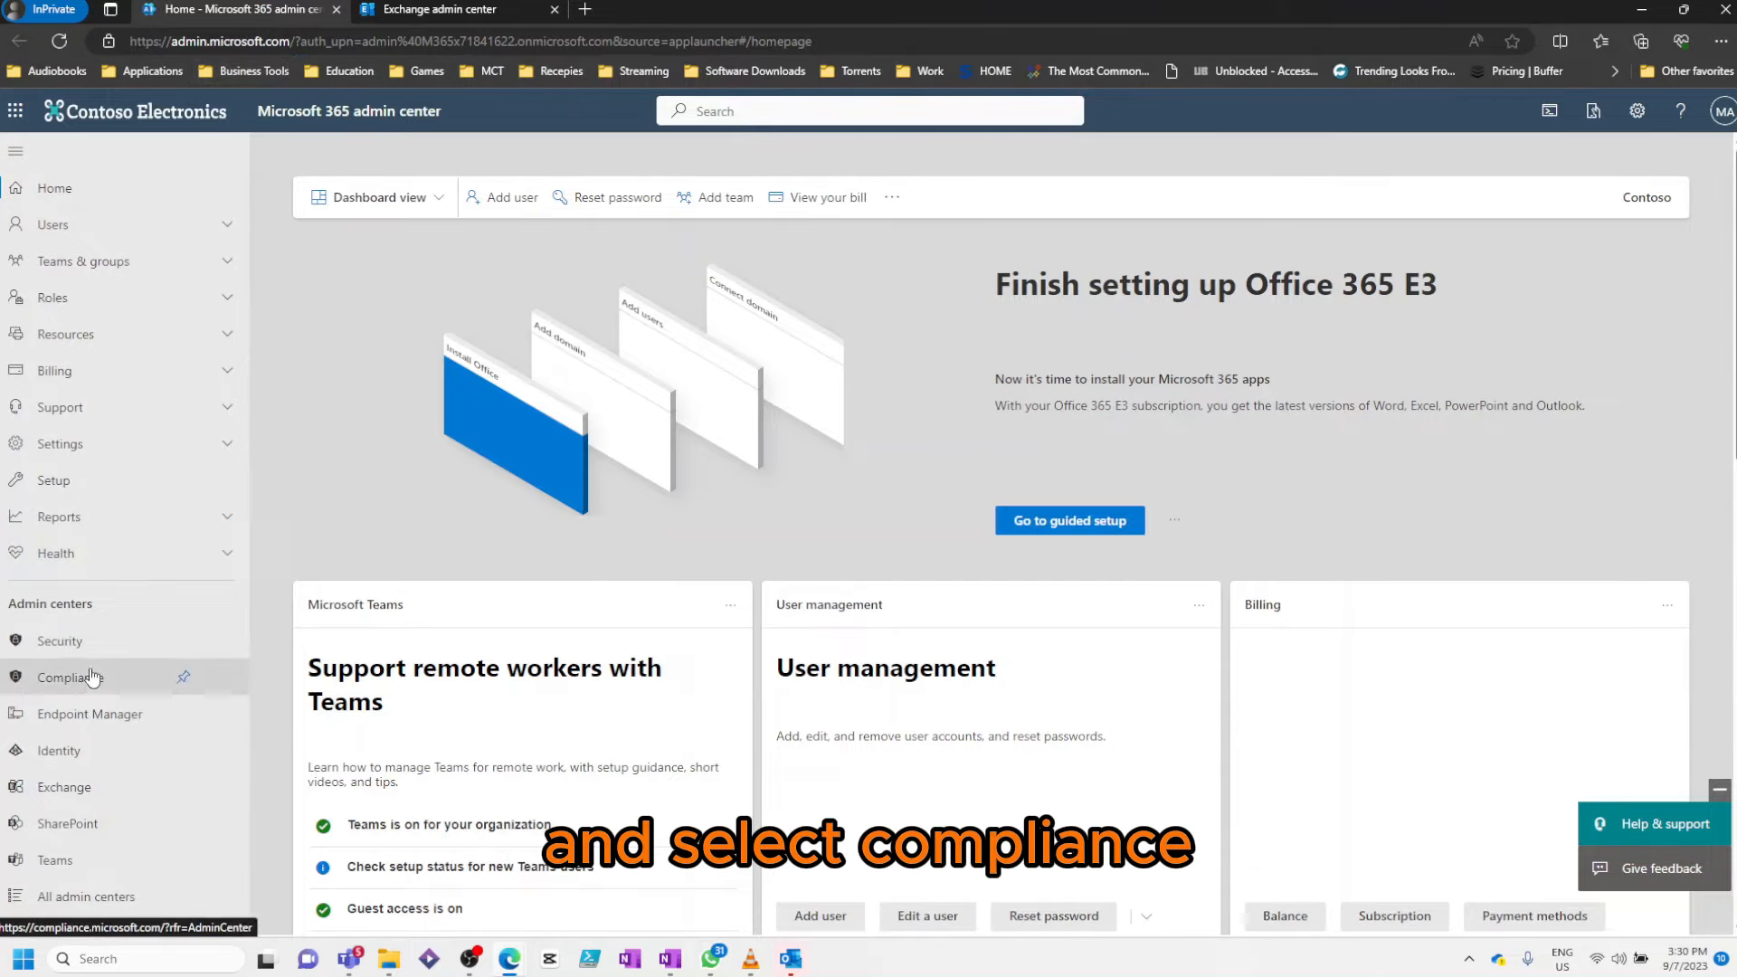
{"action": "left_click", "coordinate": [70, 677]}
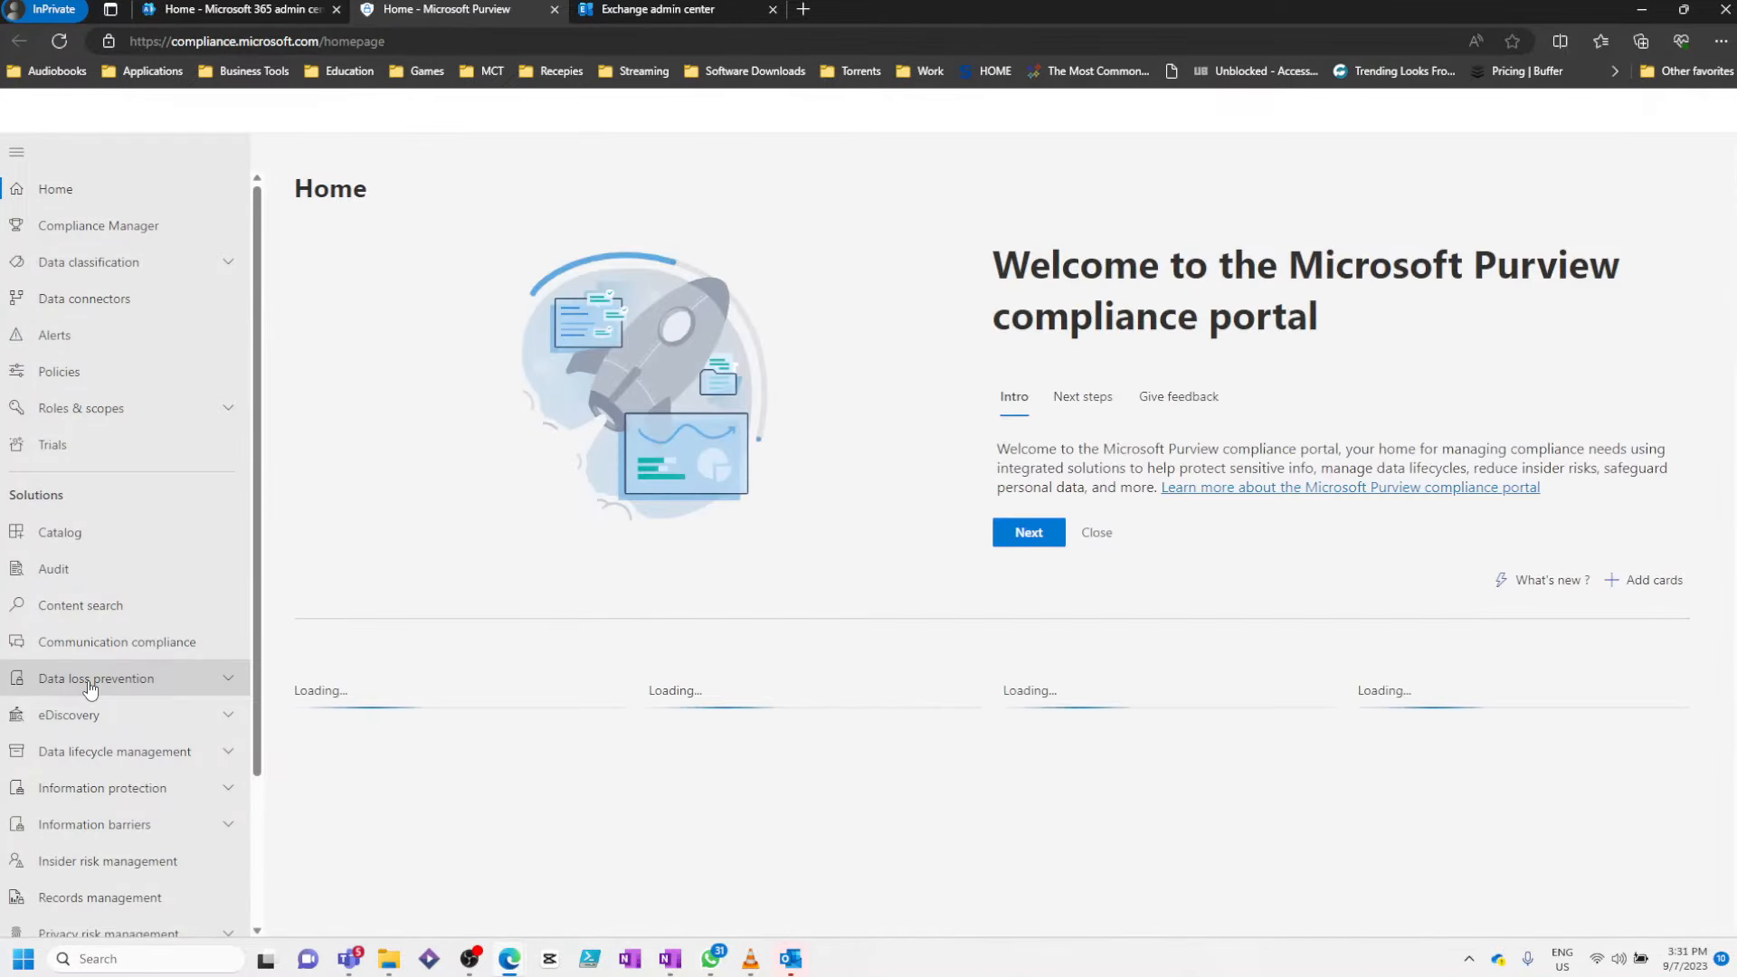
{"action": "mouse_move", "coordinate": [159, 490]}
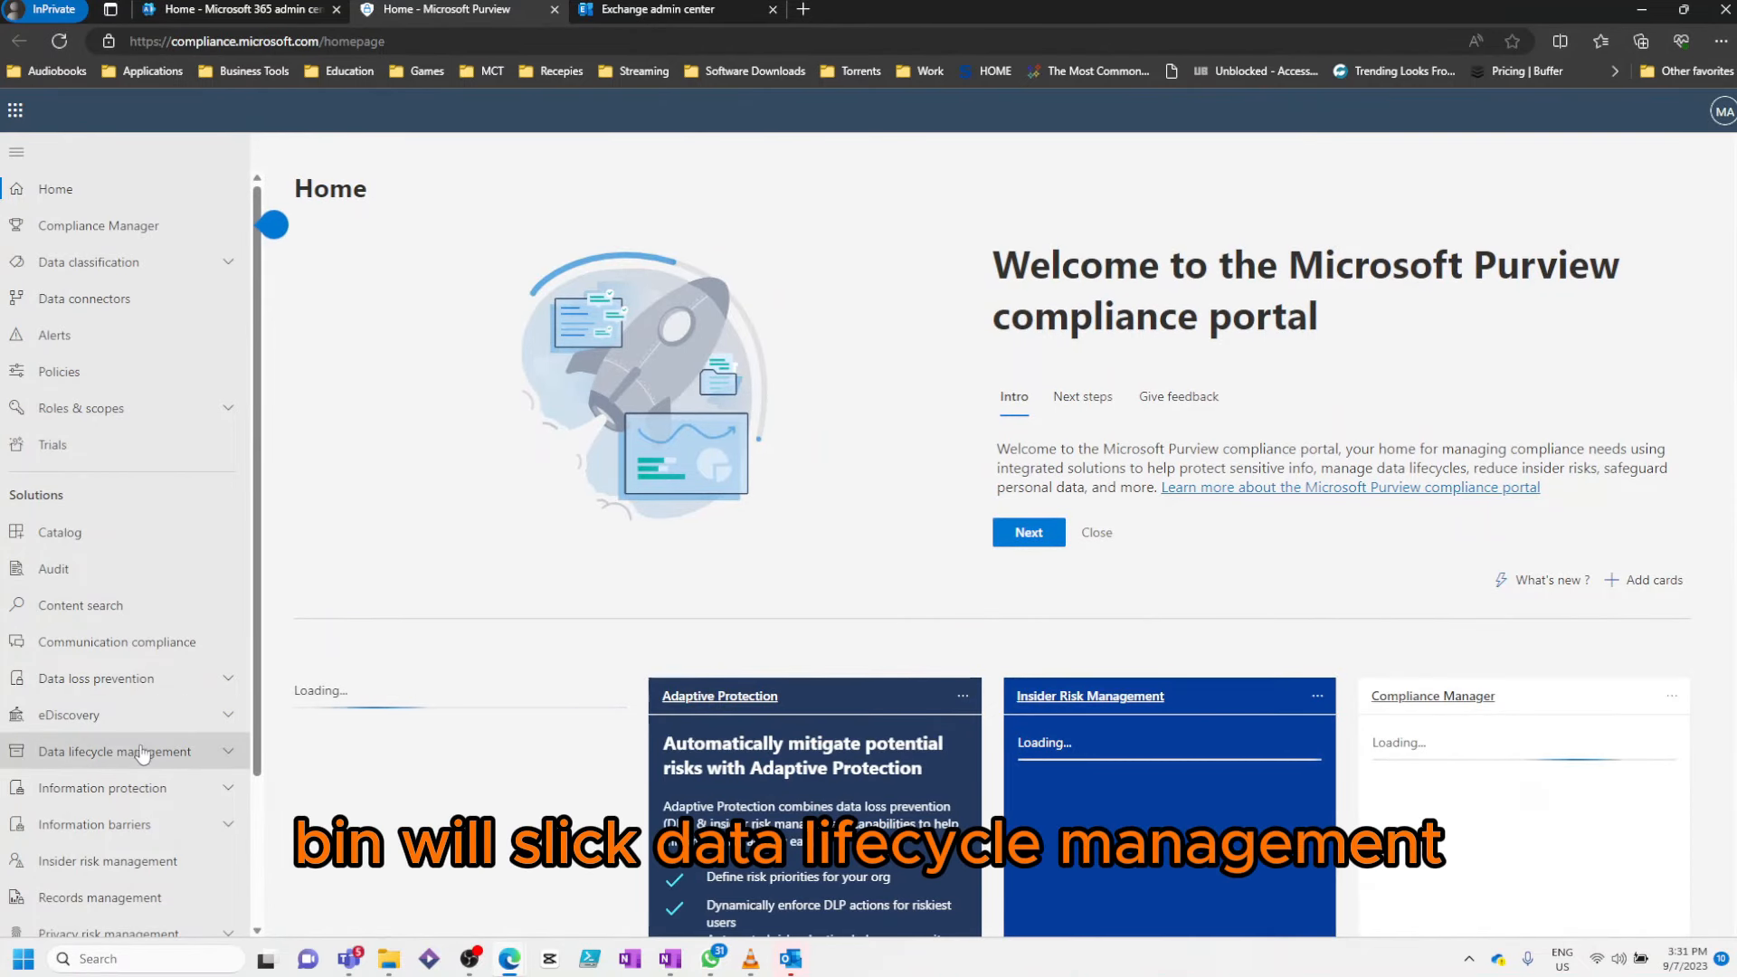
Under Data lifecycle management's Exchange (legacy), view the Default MRM Policy retention tags
{"action": "left_click", "coordinate": [115, 751]}
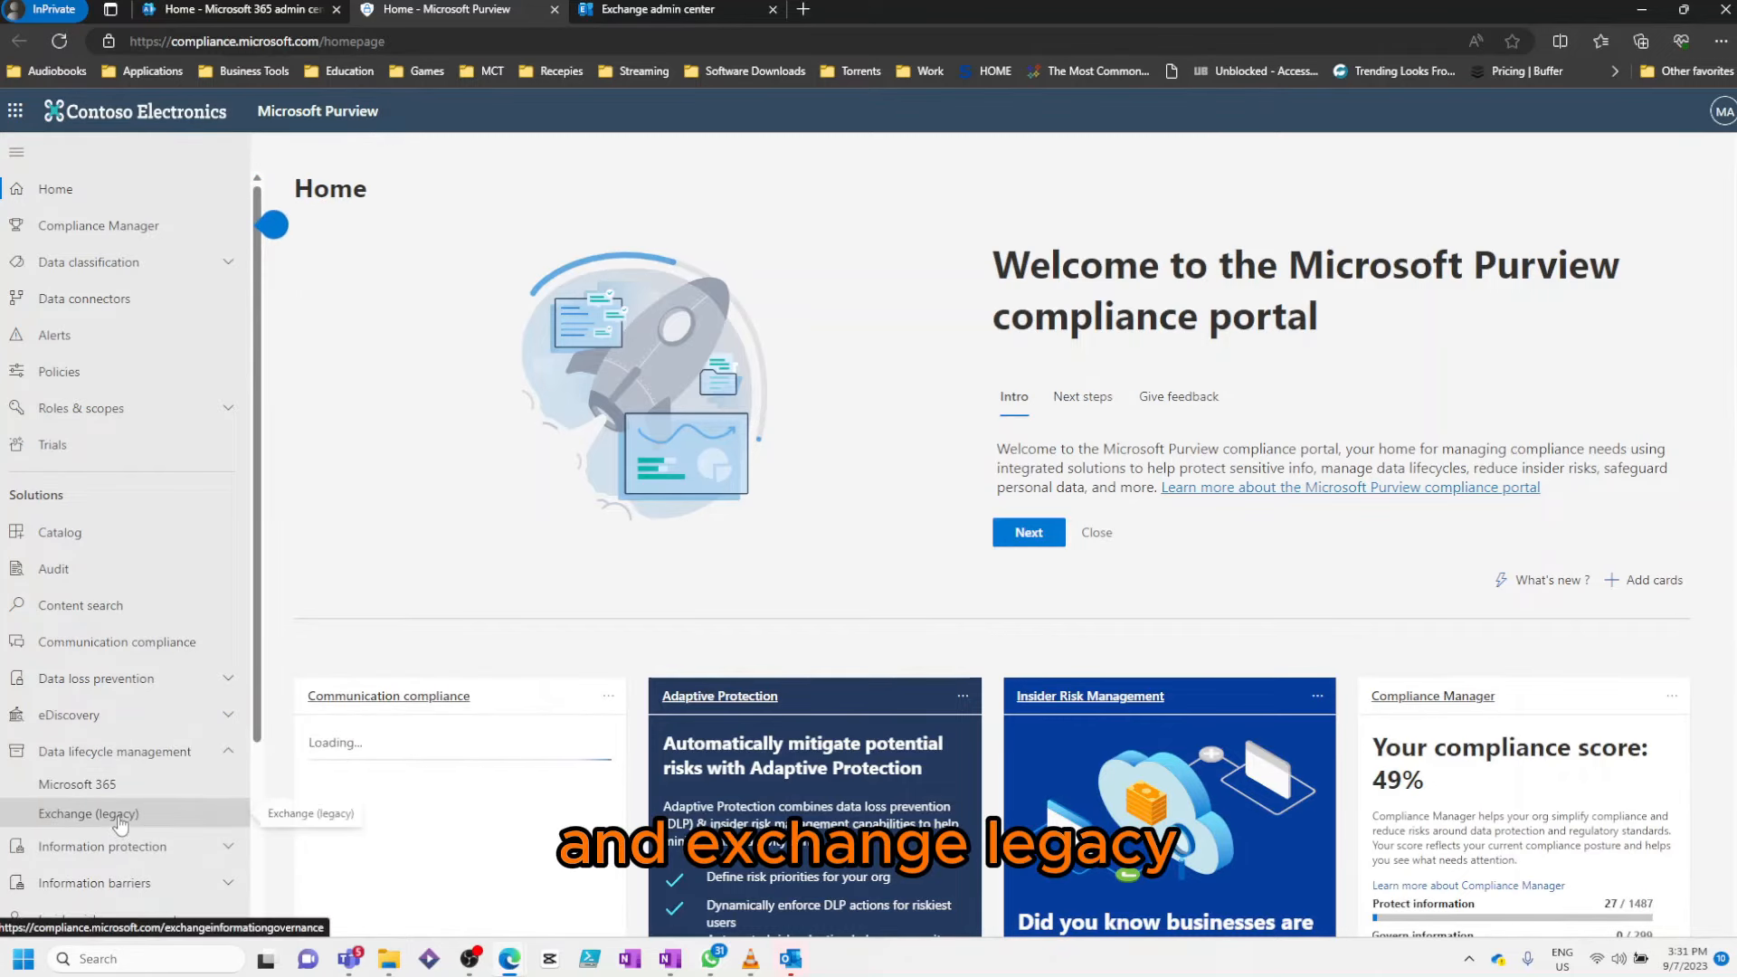
{"action": "left_click", "coordinate": [86, 812]}
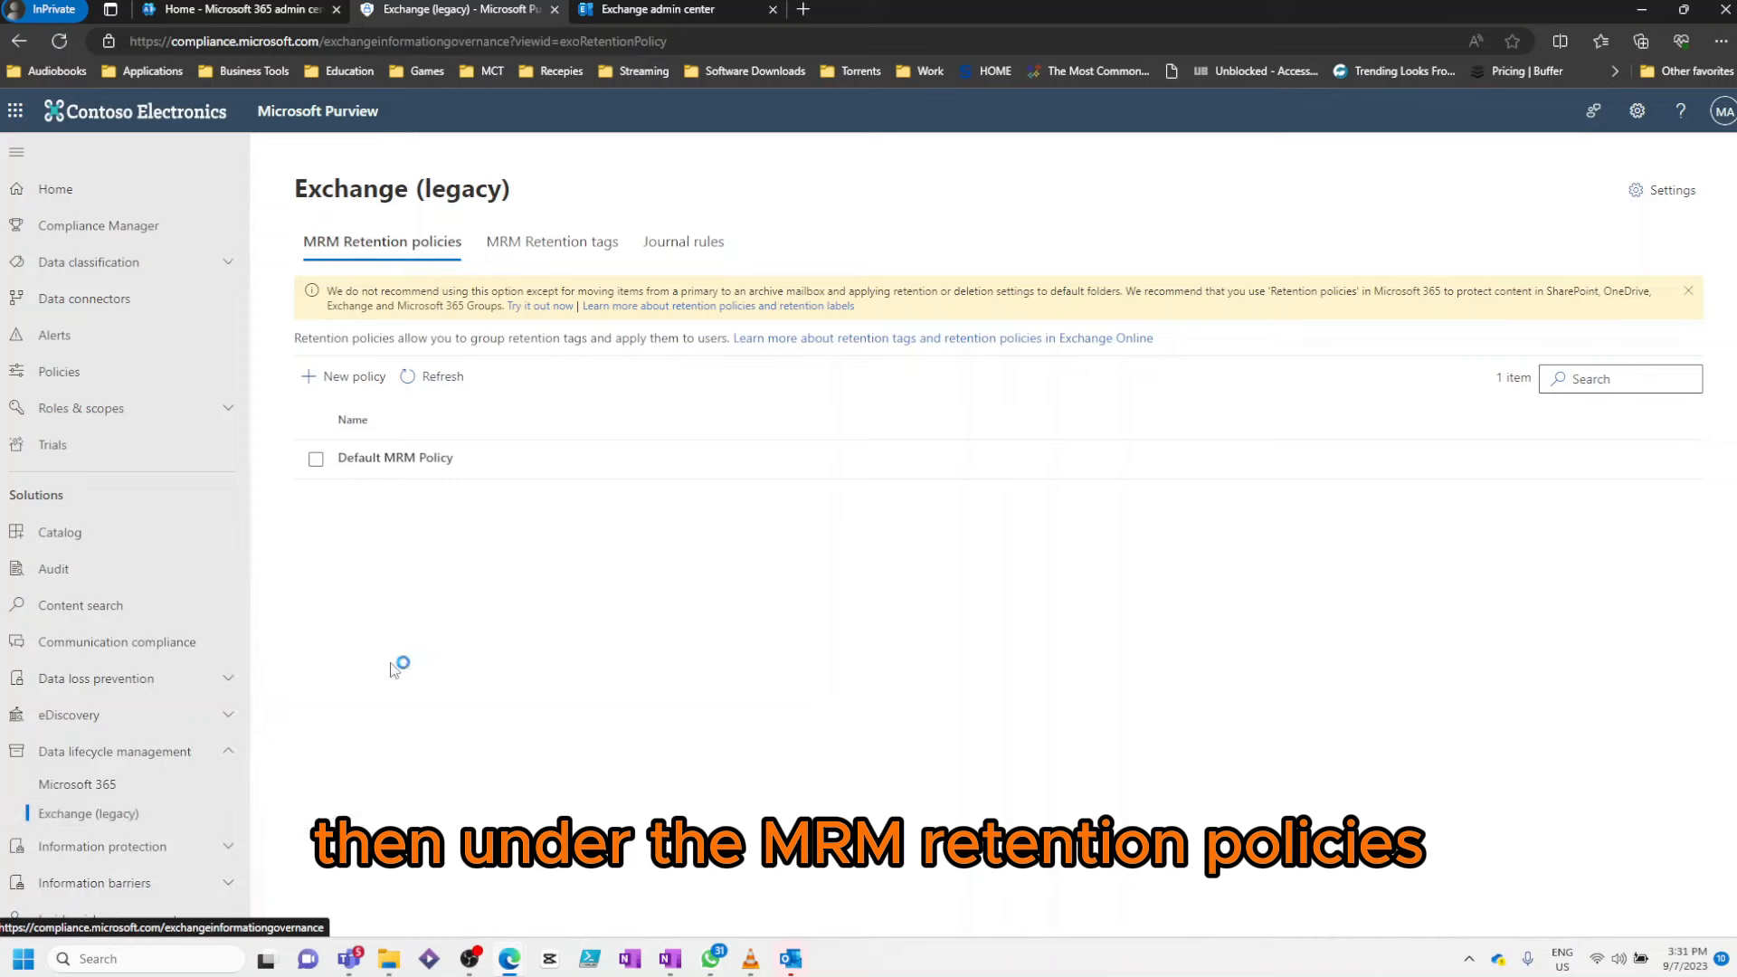
{"action": "left_click", "coordinate": [315, 458]}
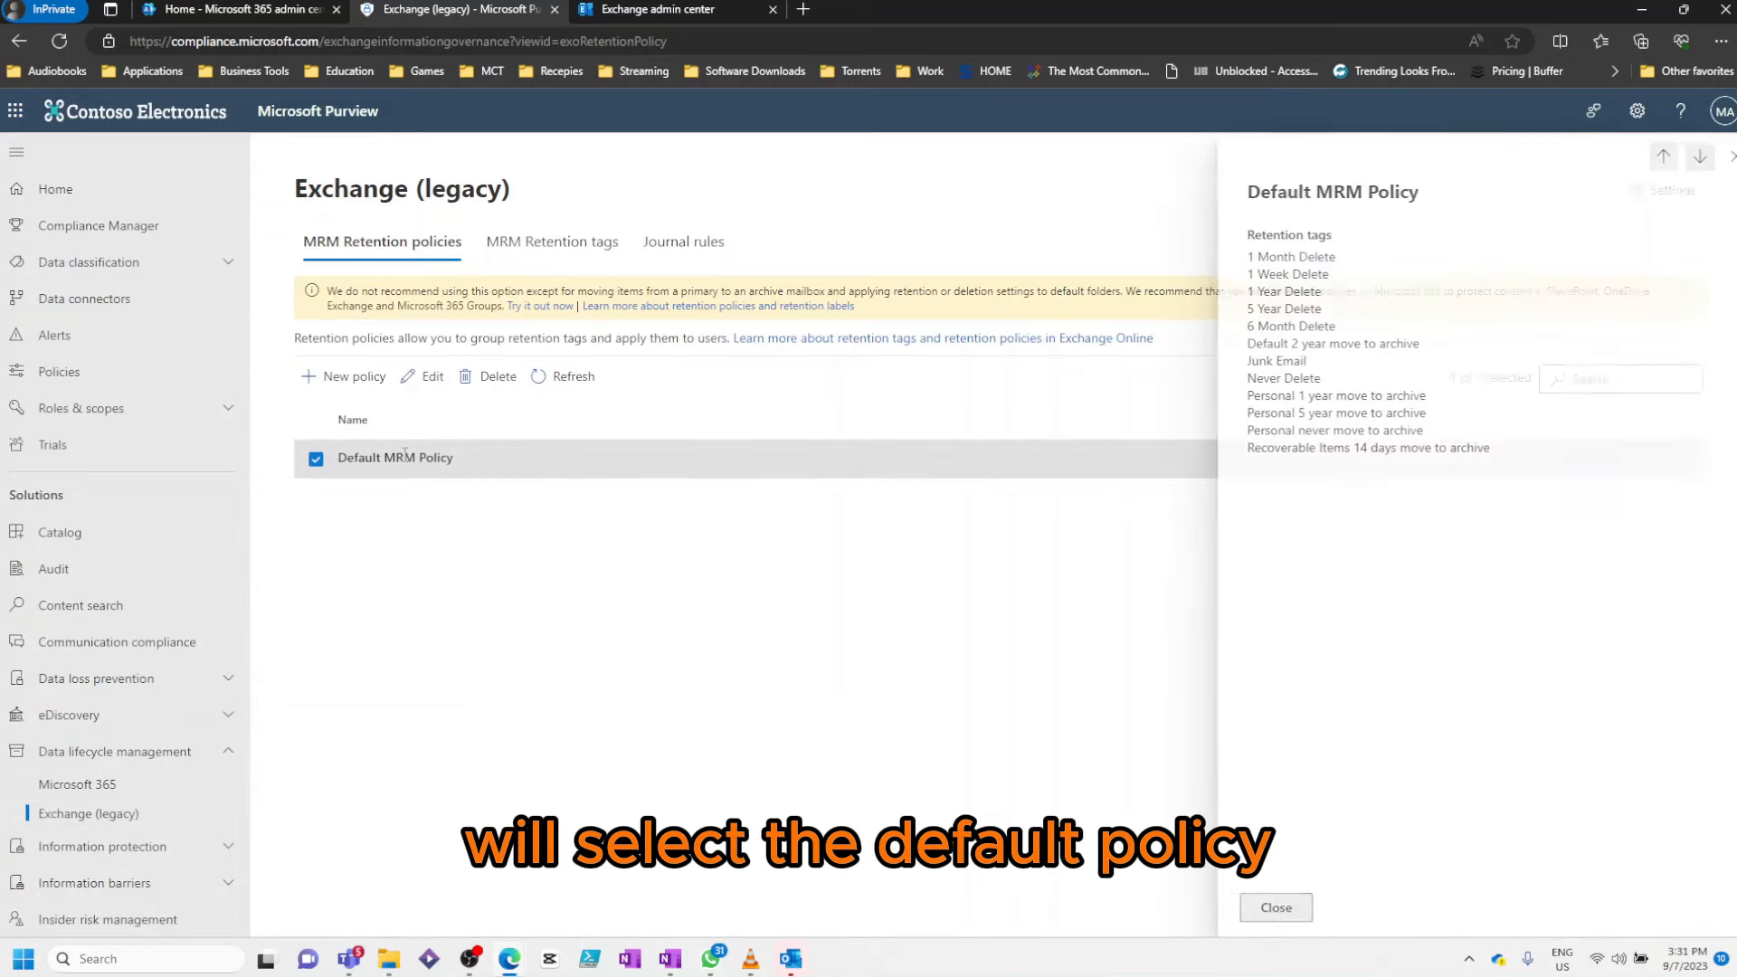